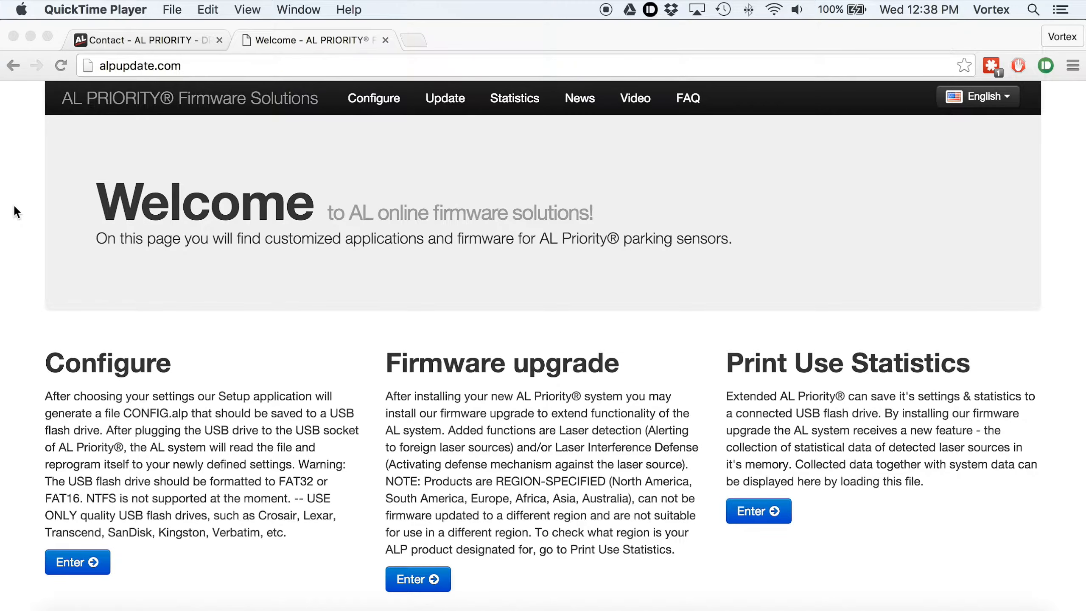
Step: Switch between the Contact and Welcome tabs, landing on the empty registration form
click(146, 41)
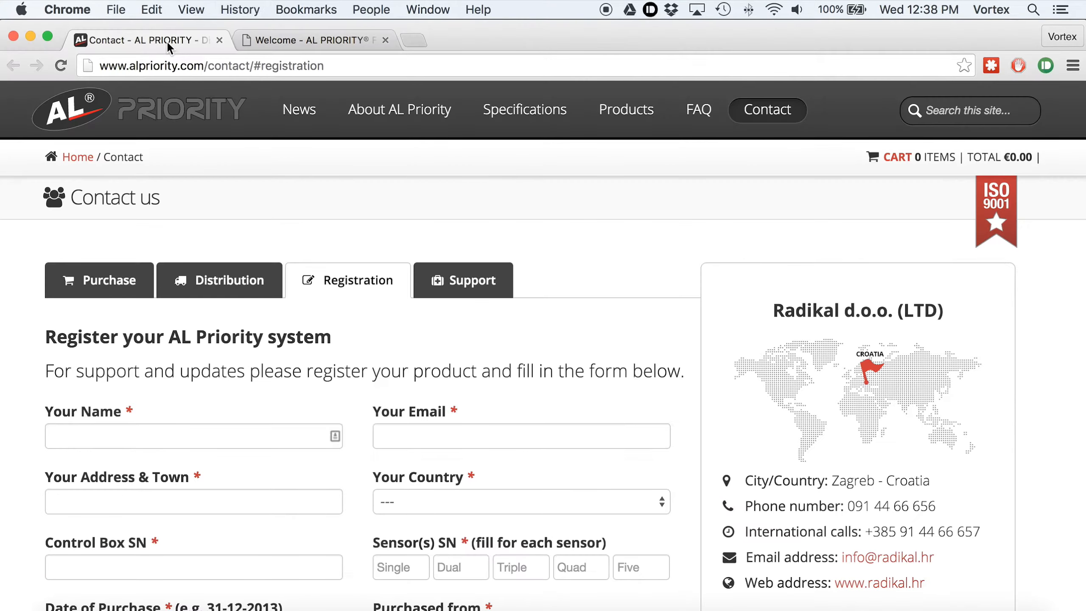
scroll(down, 3)
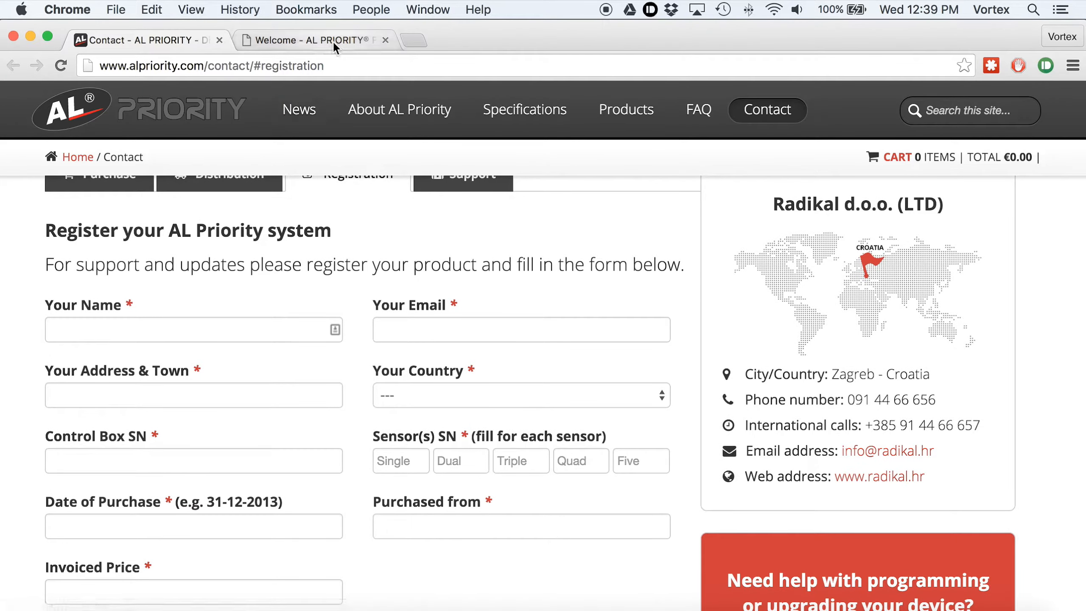
click(312, 41)
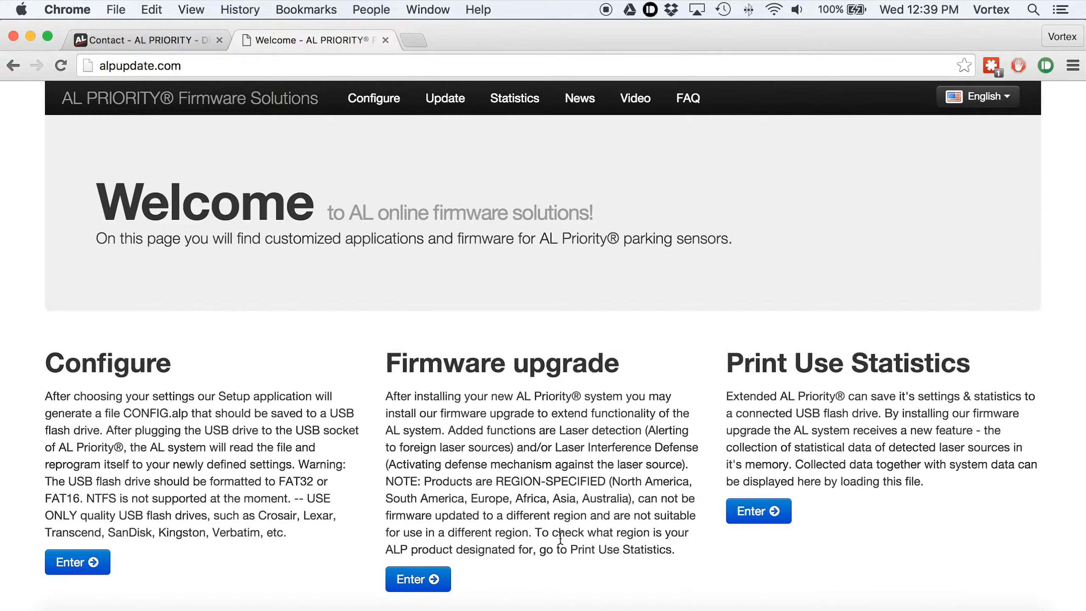
scroll(down, 3)
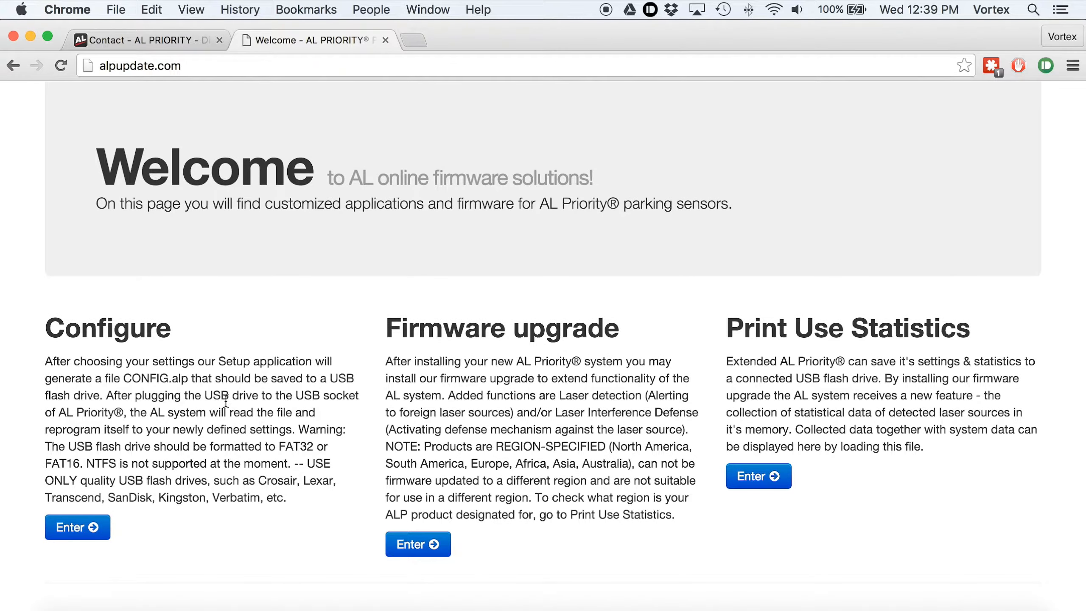
mouse_move(222, 361)
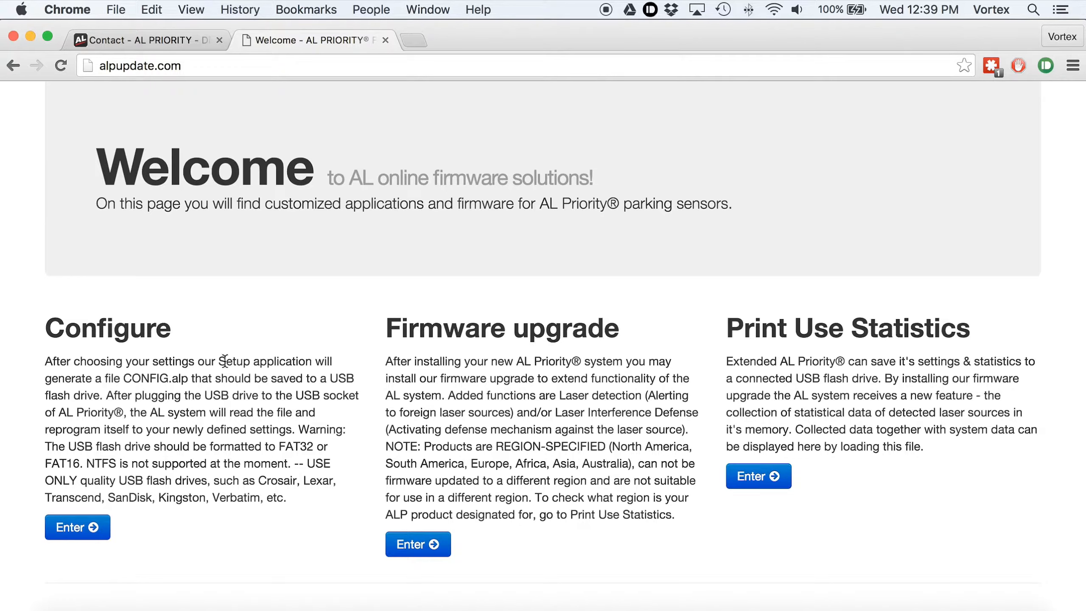
mouse_move(163, 345)
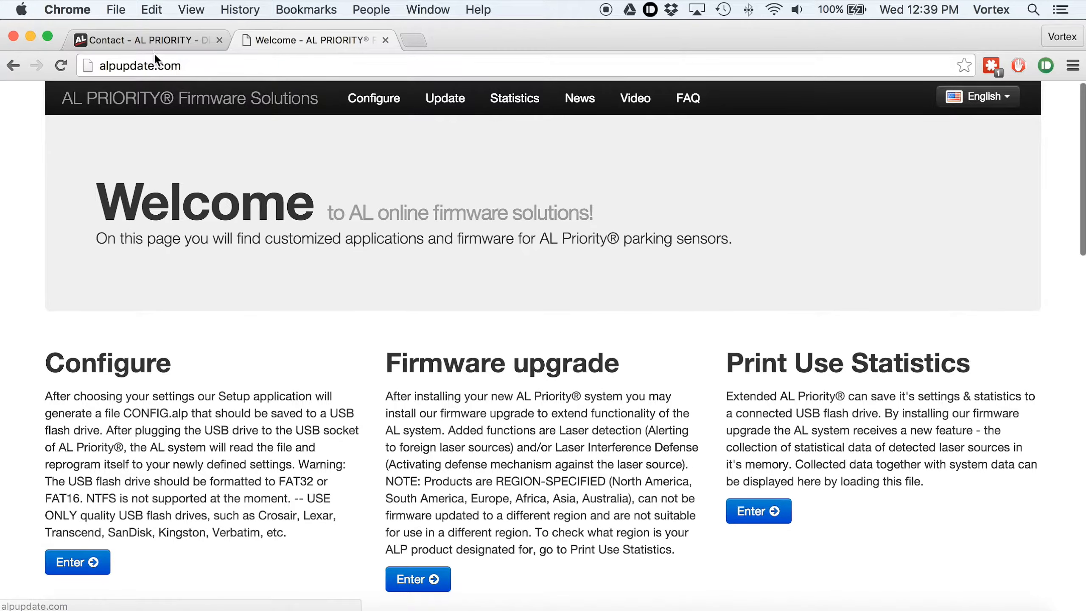
click(141, 39)
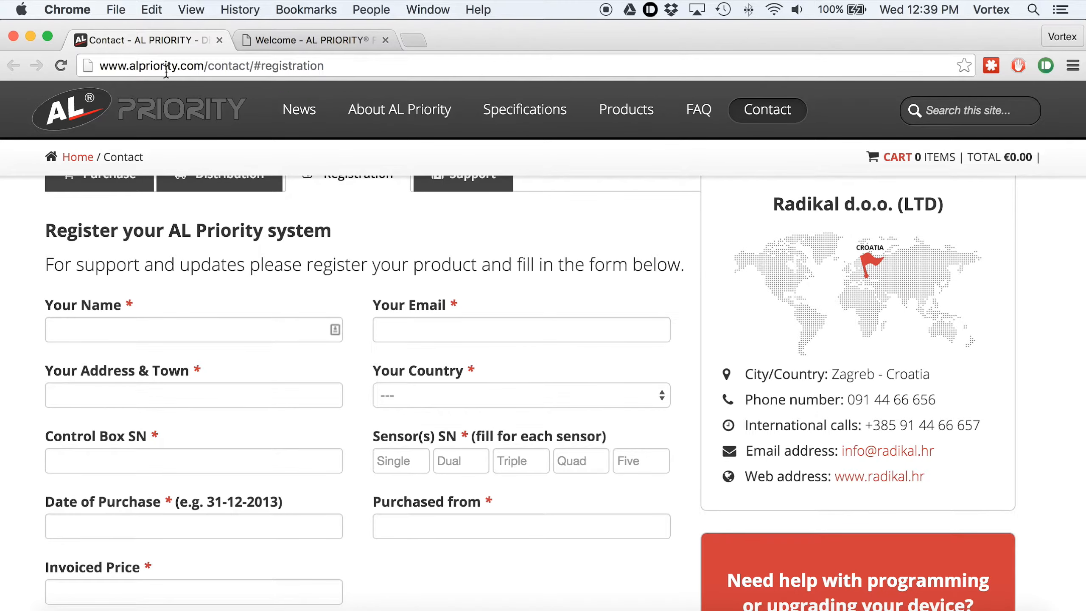
mouse_move(215, 76)
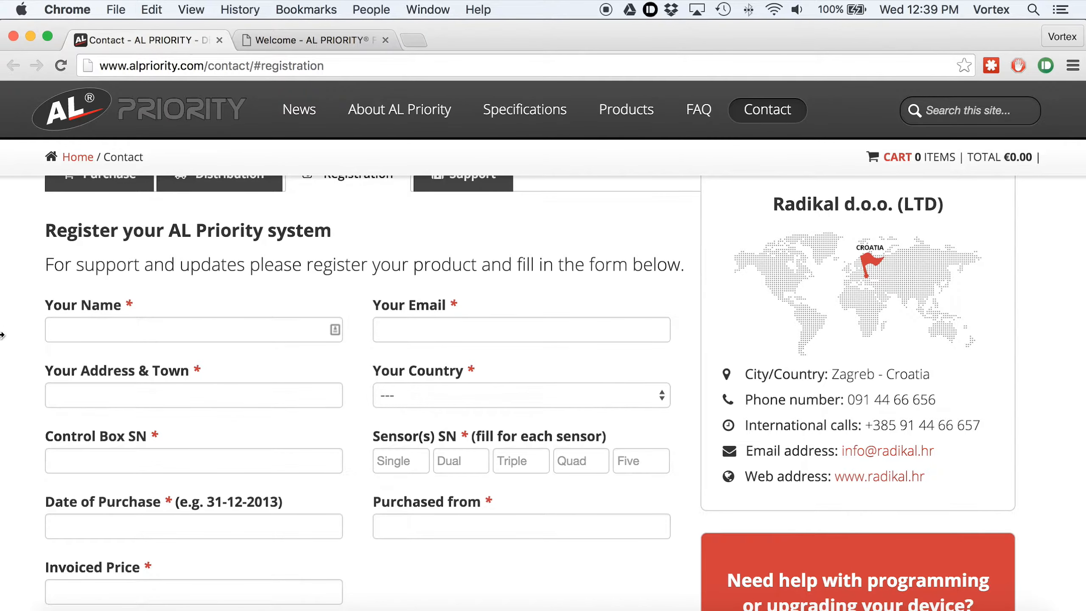
scroll(down, 3)
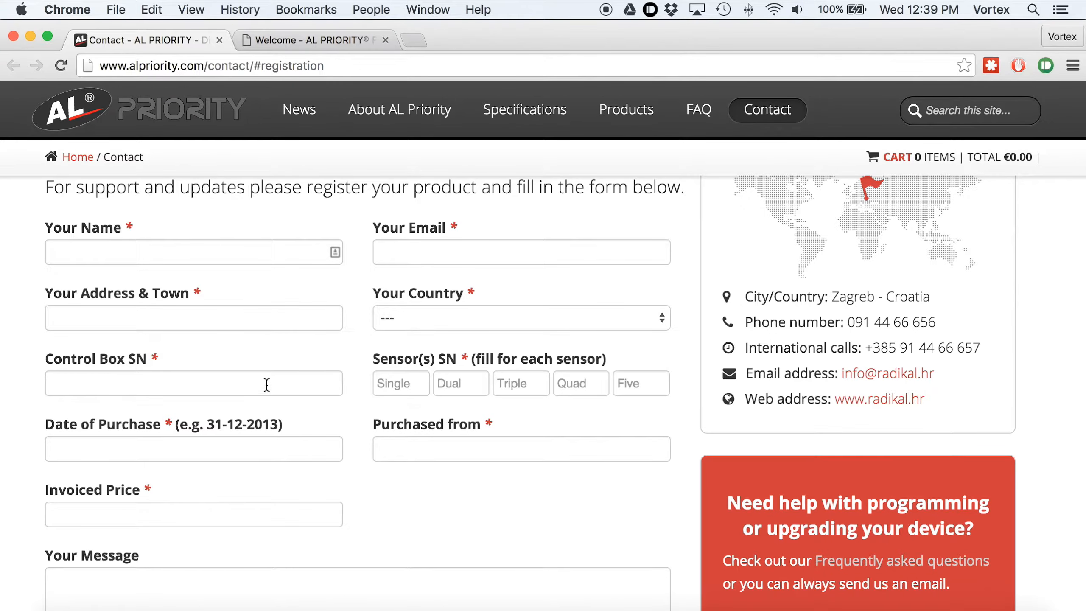
mouse_move(34, 347)
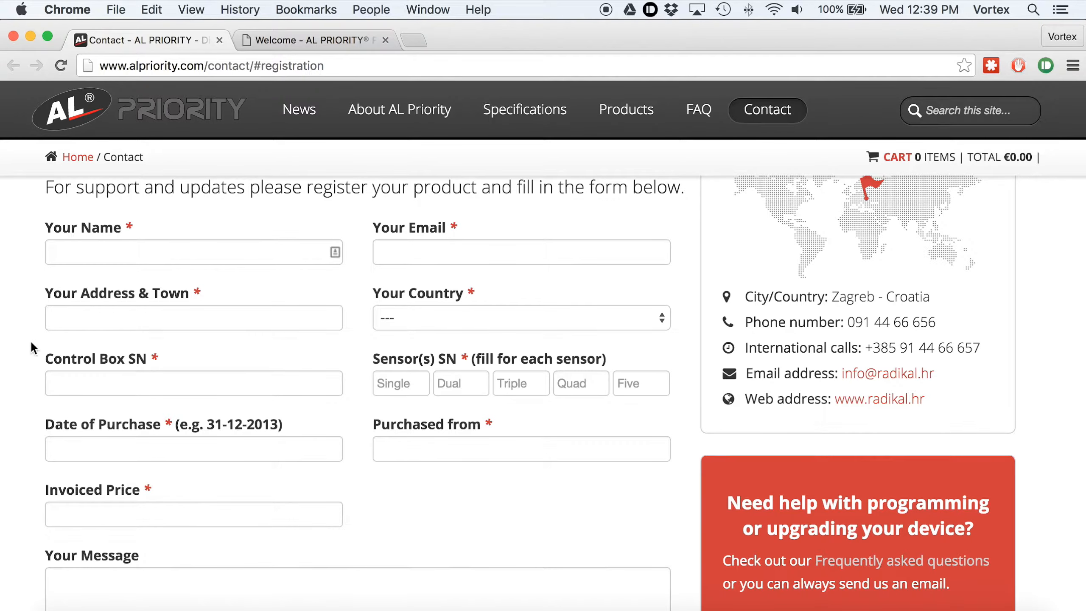
mouse_move(21, 356)
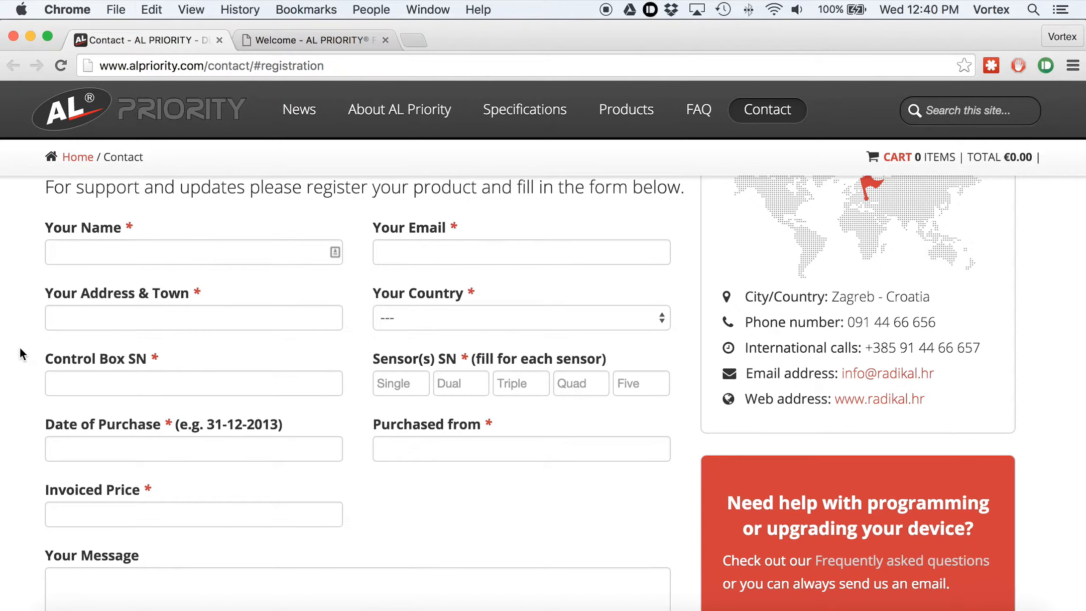
mouse_move(361, 409)
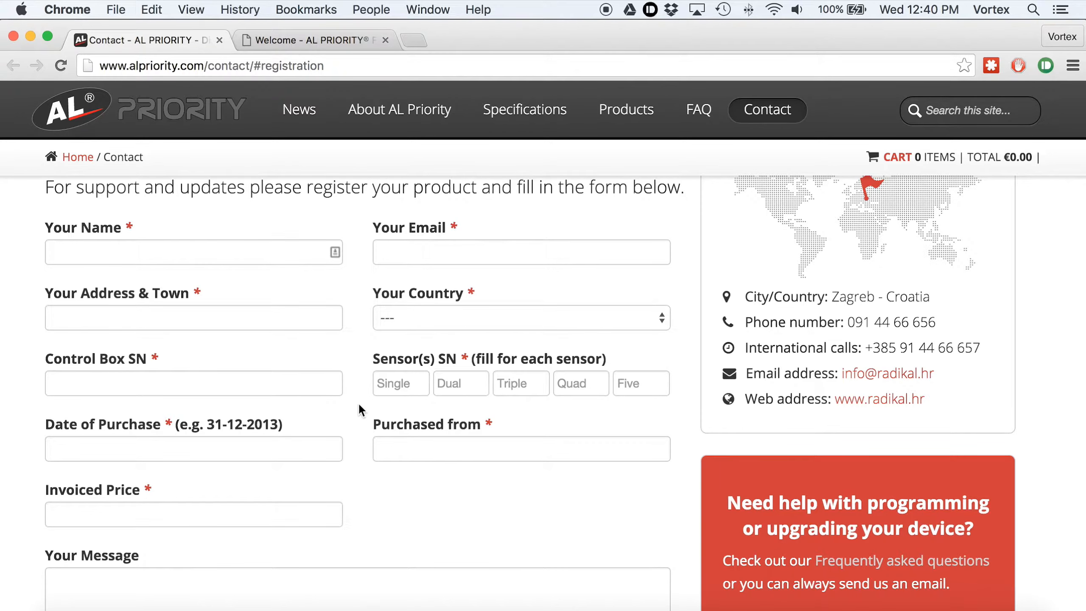
mouse_move(361, 162)
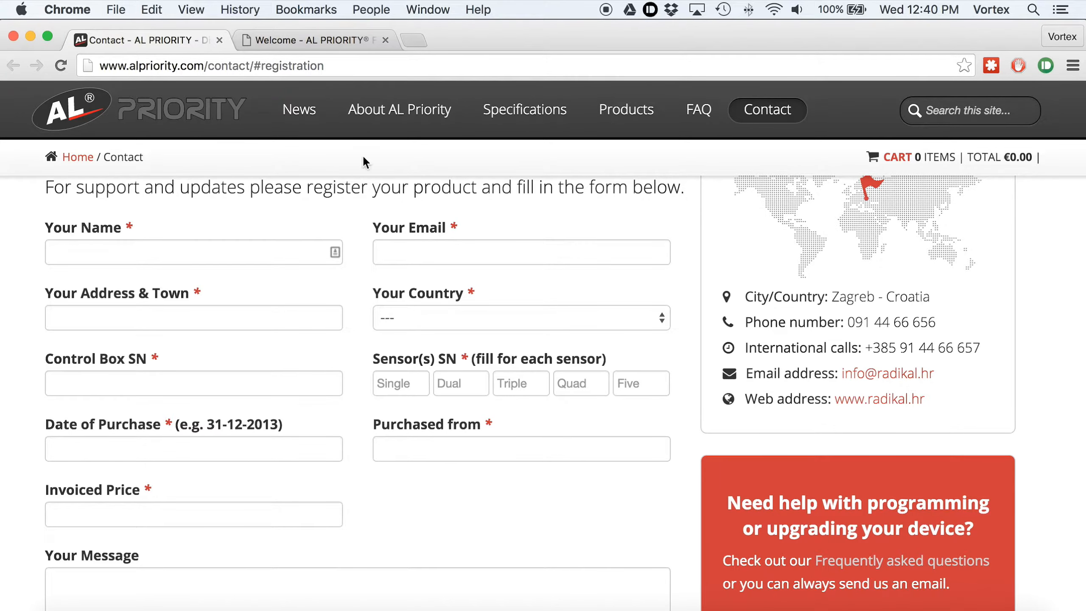
Step: Show the Welcome page scrolled to its Configure, Firmware upgrade and Print Use Statistics sections
click(311, 40)
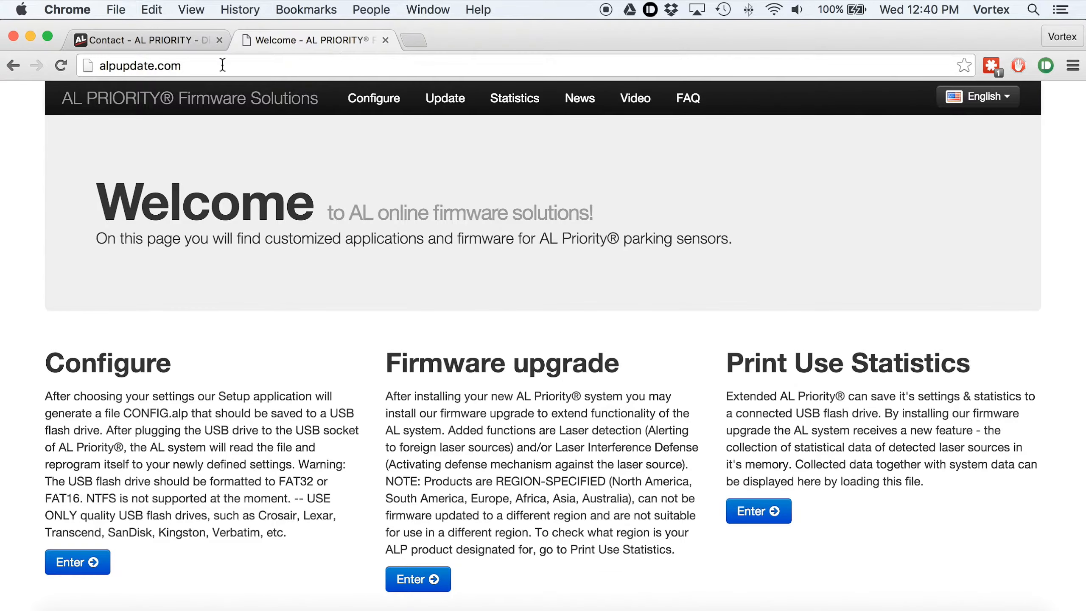
mouse_move(14, 289)
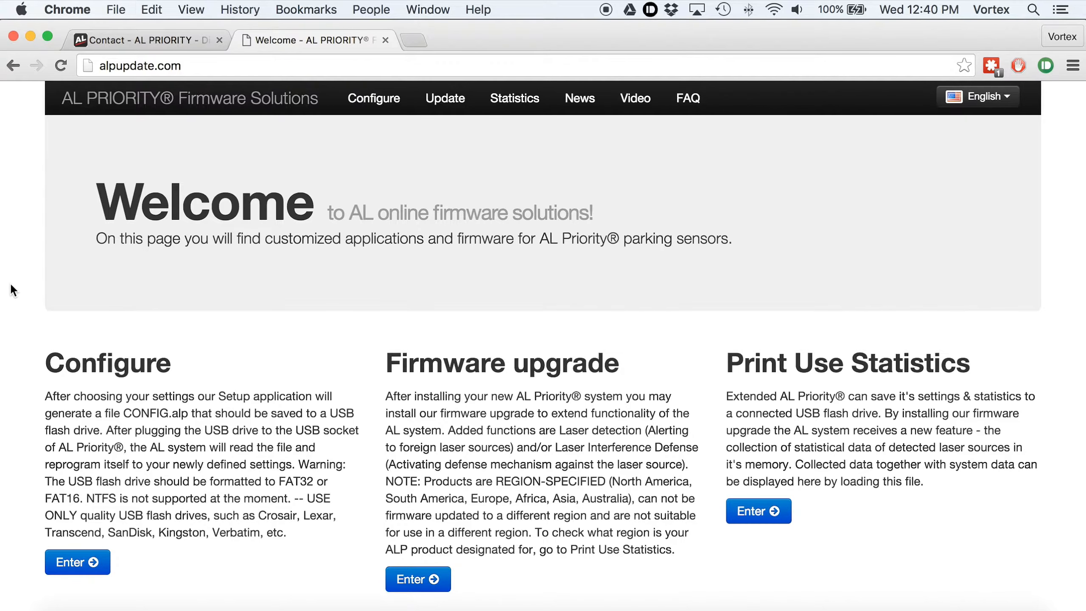
scroll(down, 3)
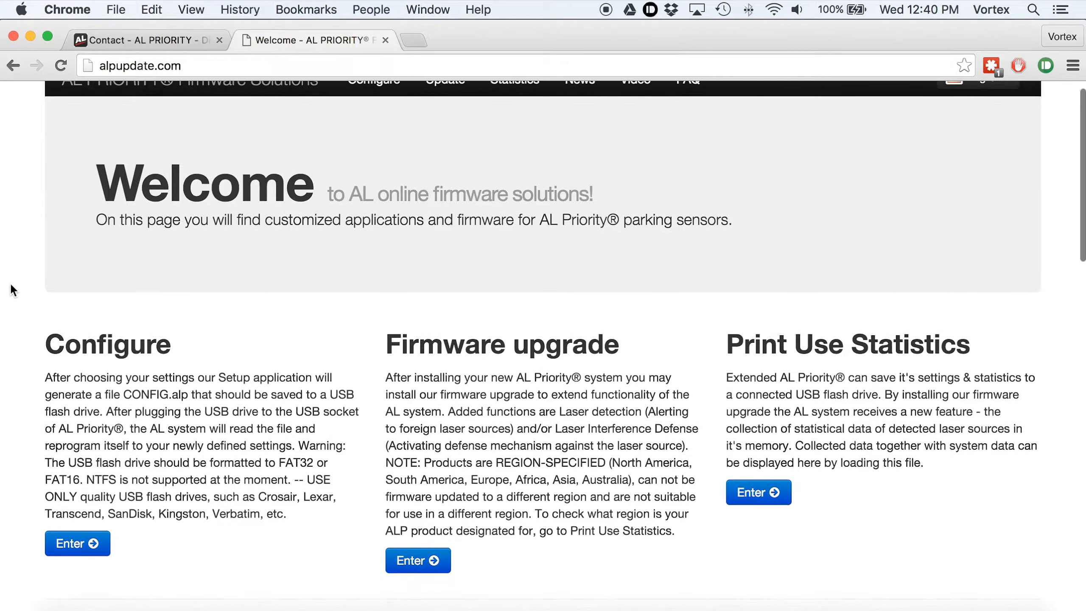
scroll(down, 3)
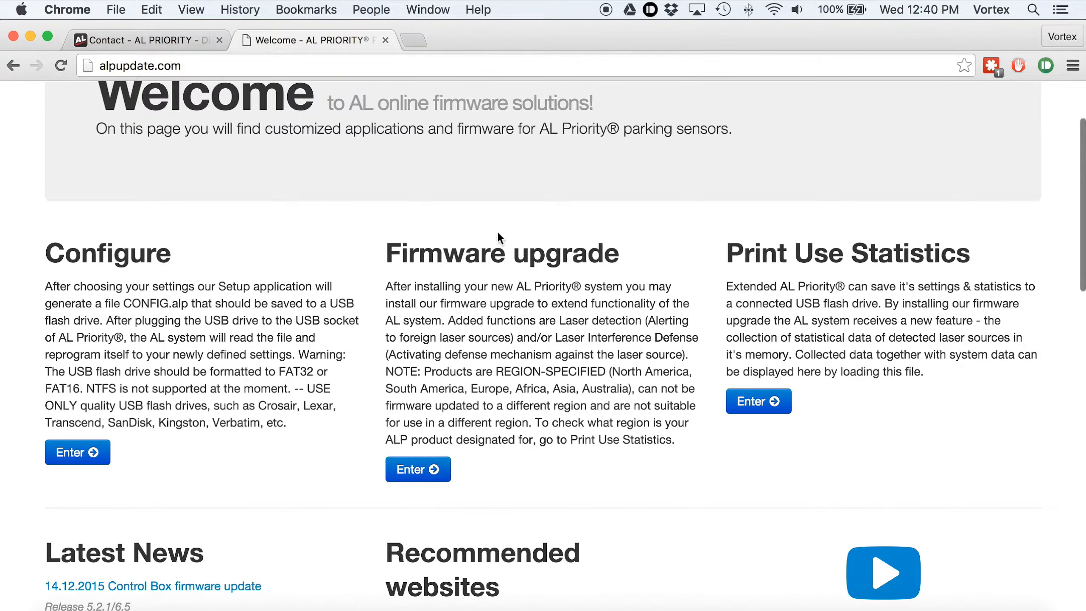
mouse_move(417, 479)
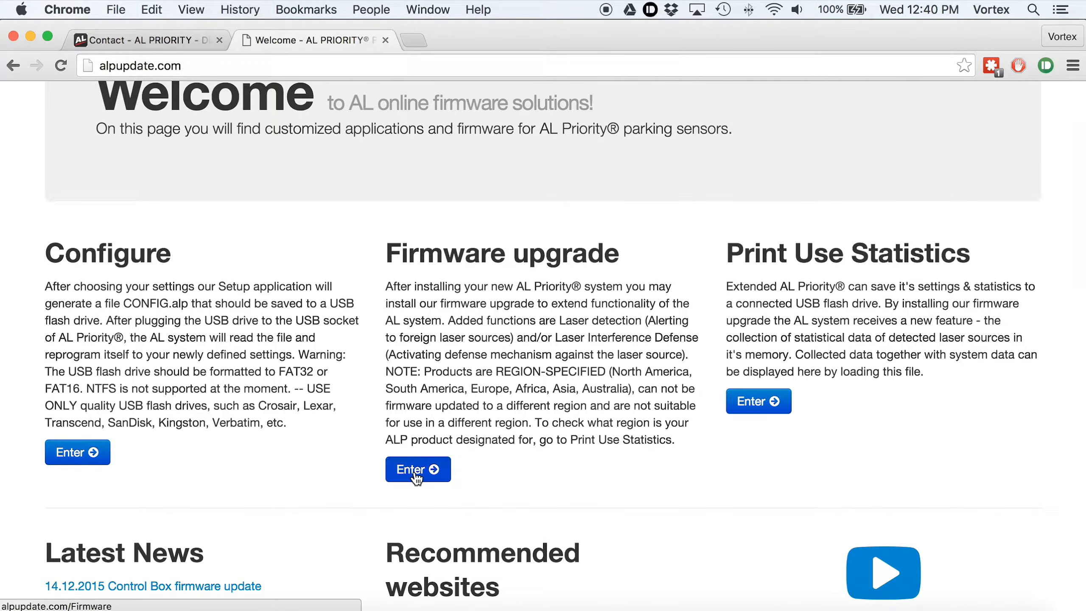
Step: Enter Firmware upgrade and bring the Control Box update section into view
click(418, 470)
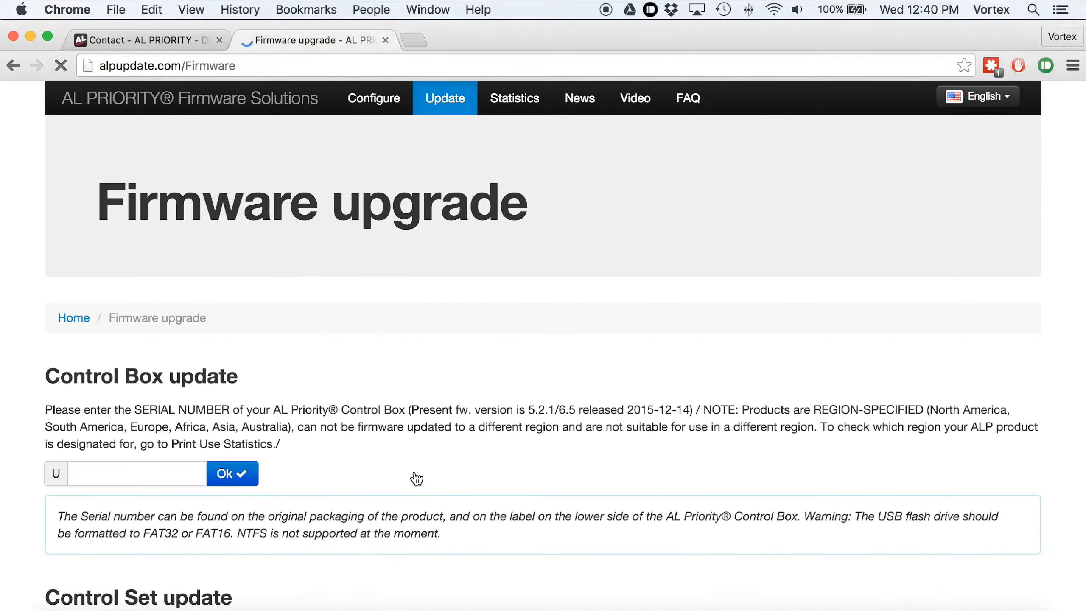
scroll(down, 3)
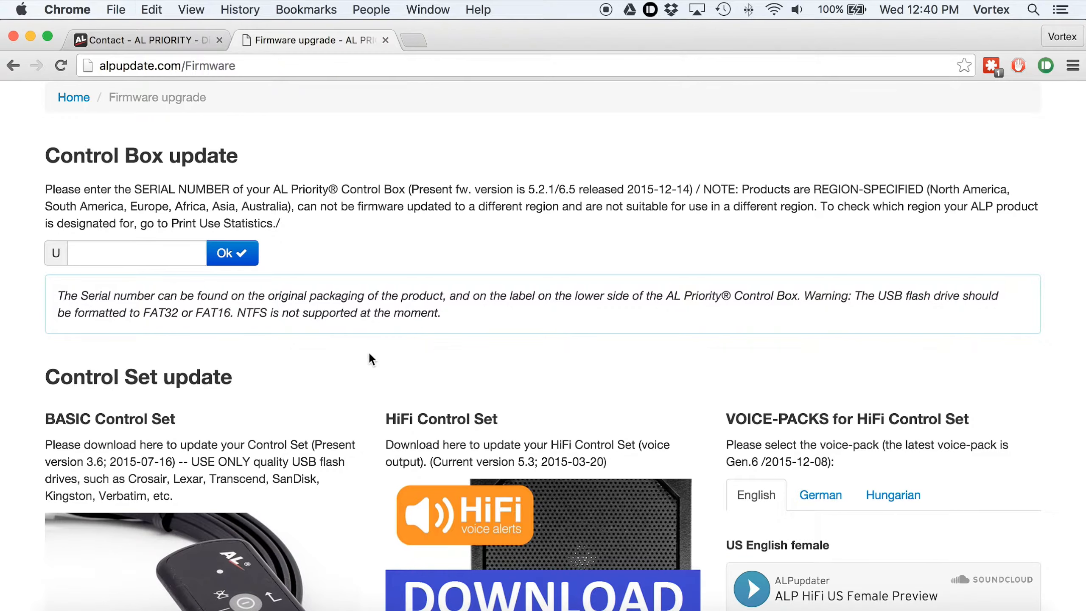
mouse_move(272, 162)
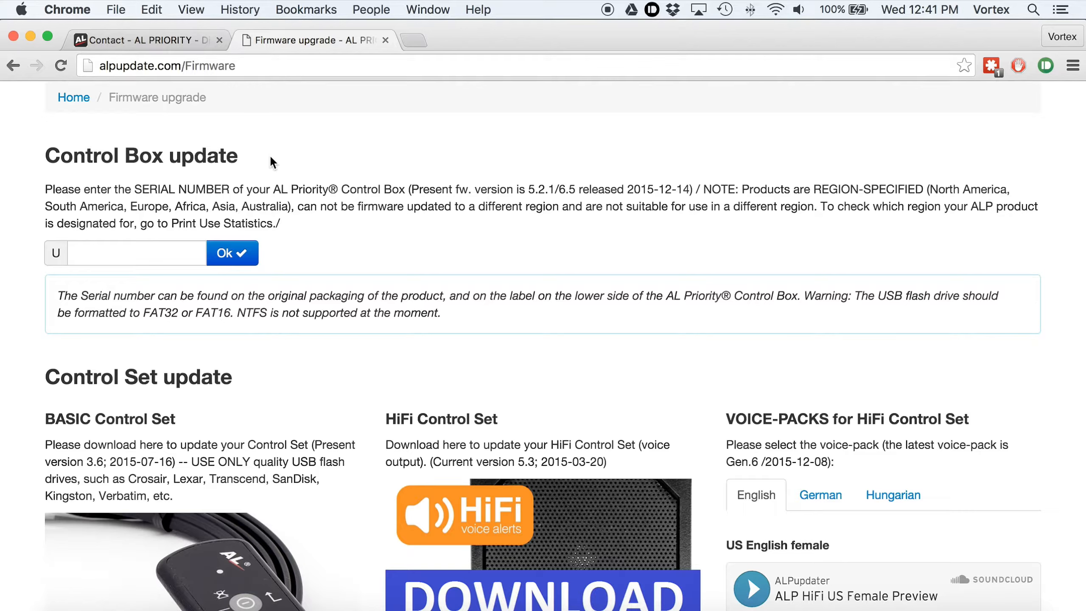
Step: Submit serial number 1234567, answer the equation with 66 and download U1234567.bin
click(136, 253)
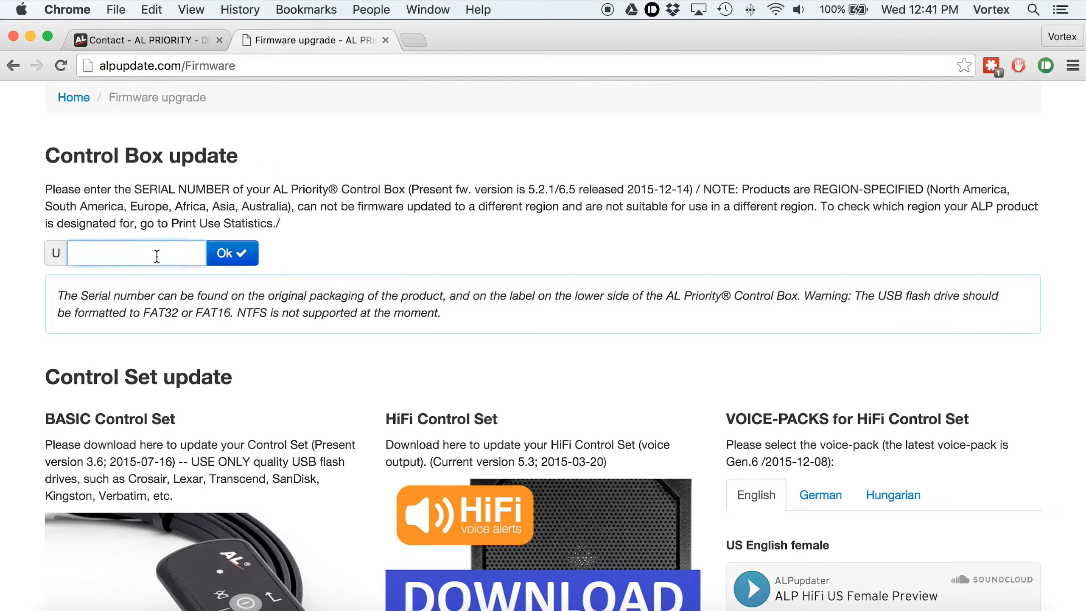
text(1234567)
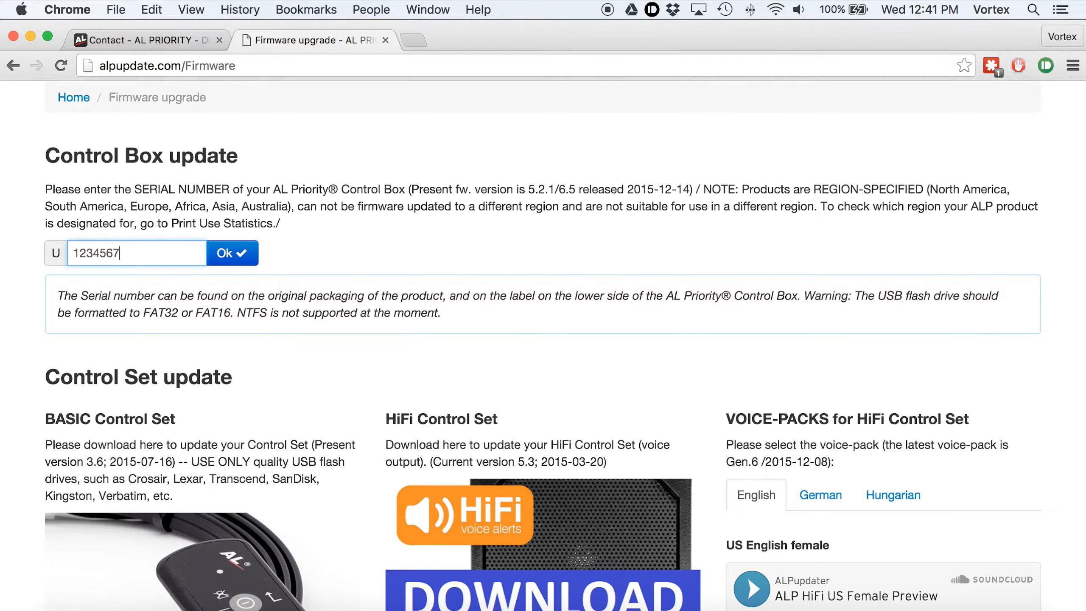
click(232, 252)
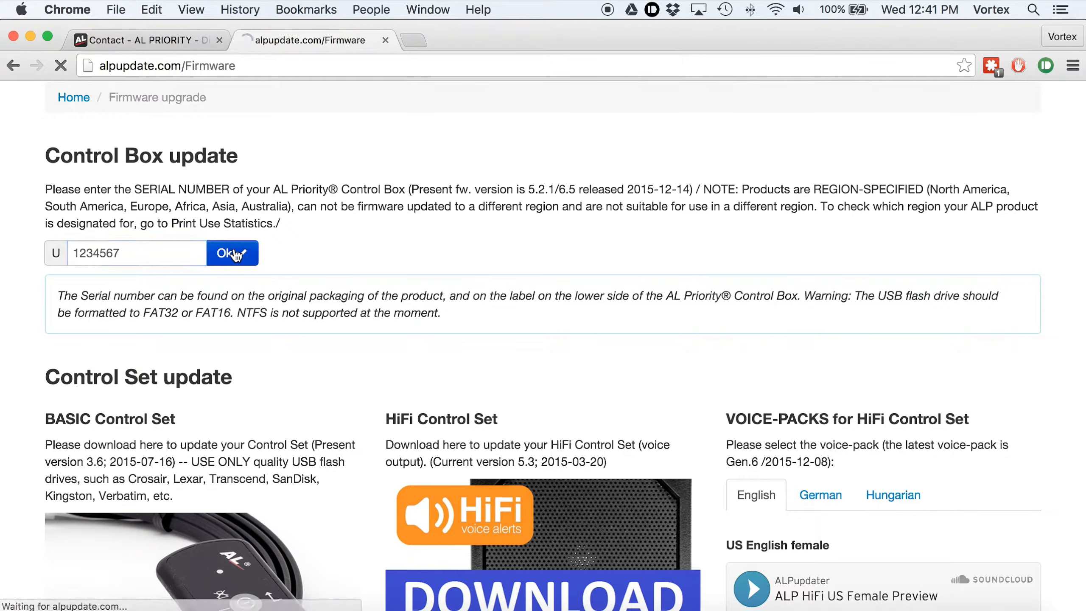
click(233, 253)
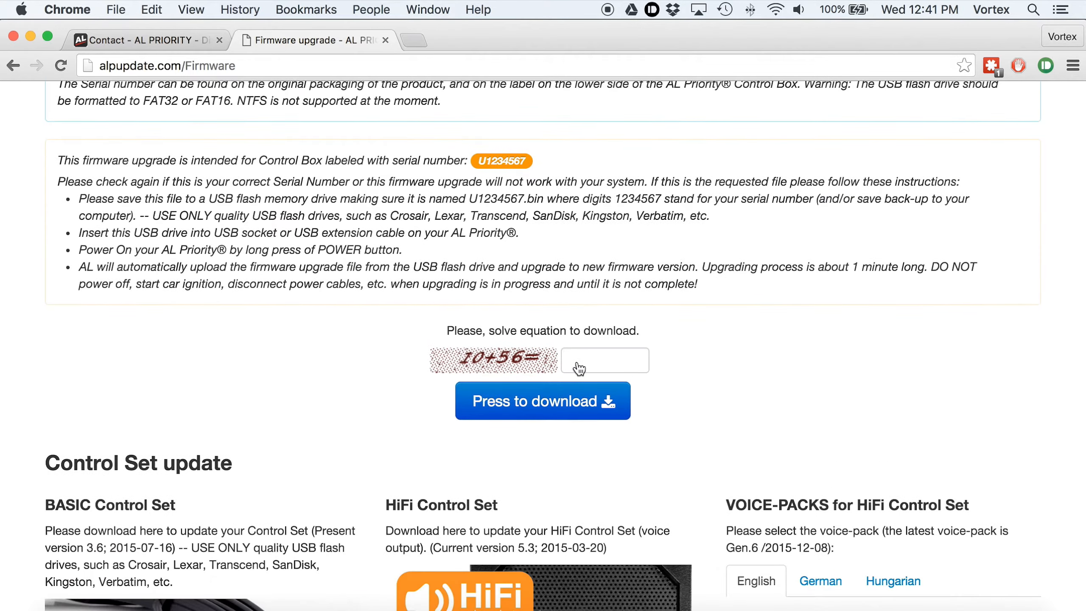
click(604, 359)
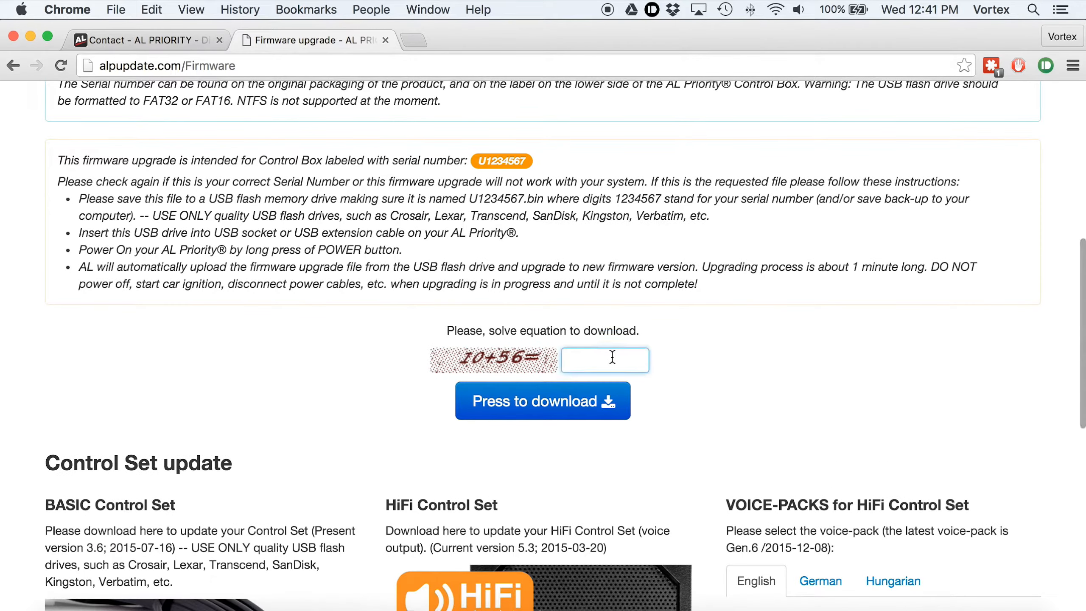
text(66)
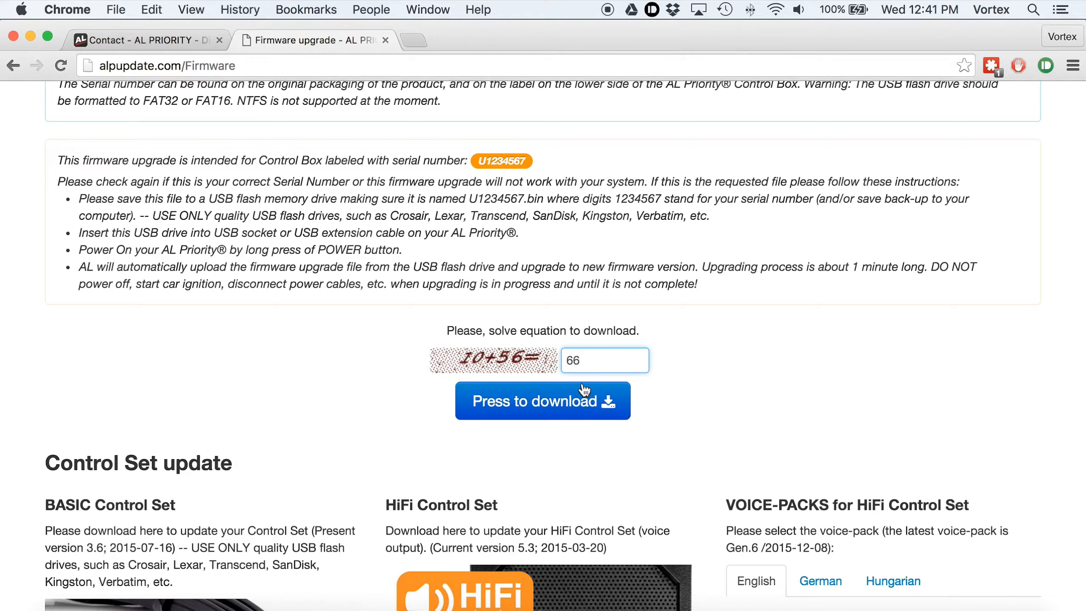
click(538, 407)
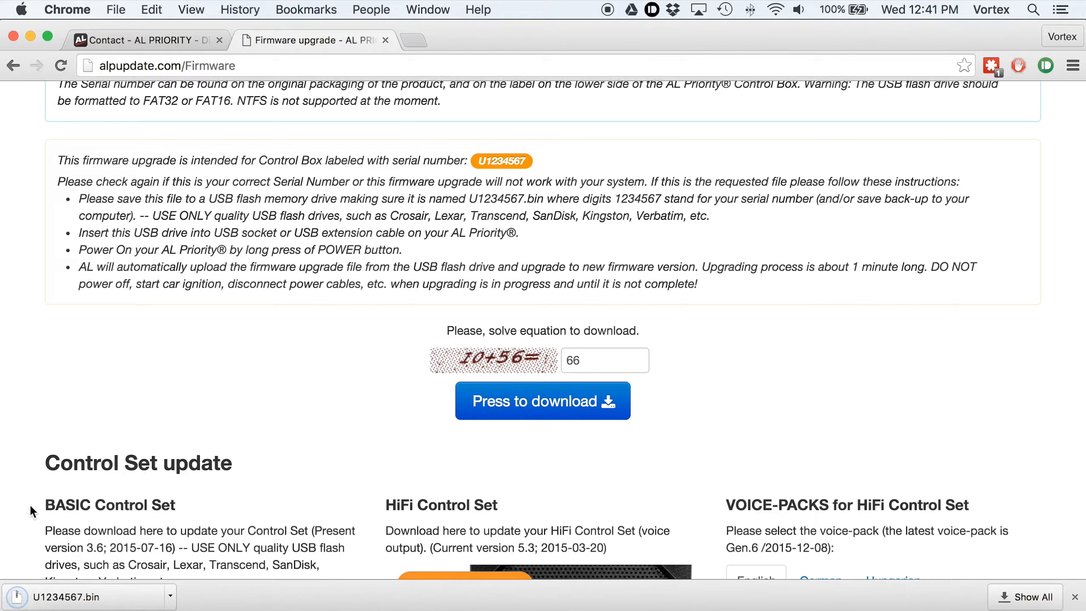
mouse_move(18, 457)
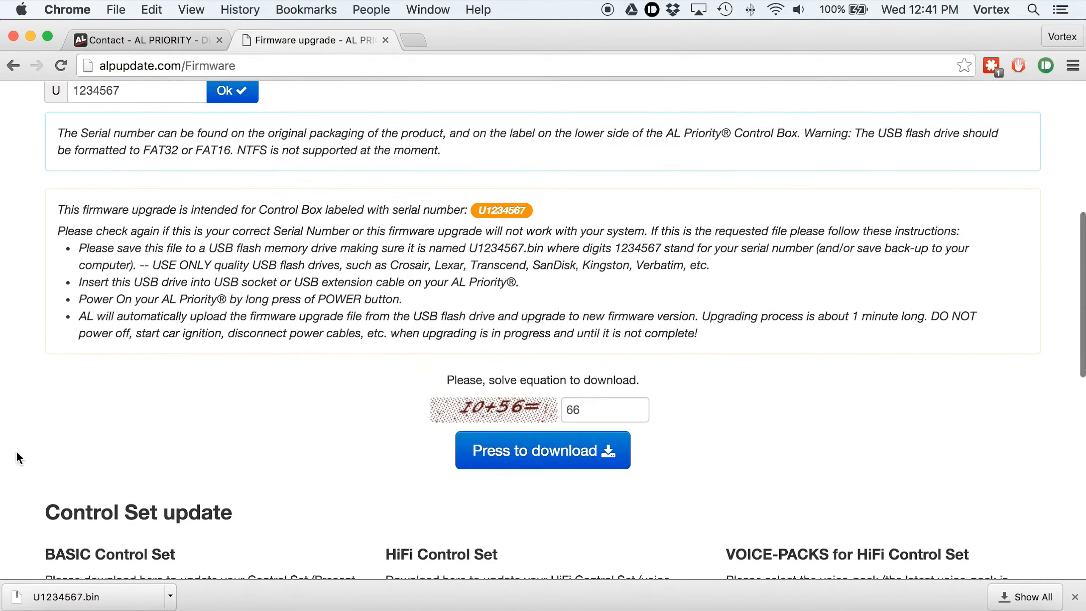
scroll(up, 3)
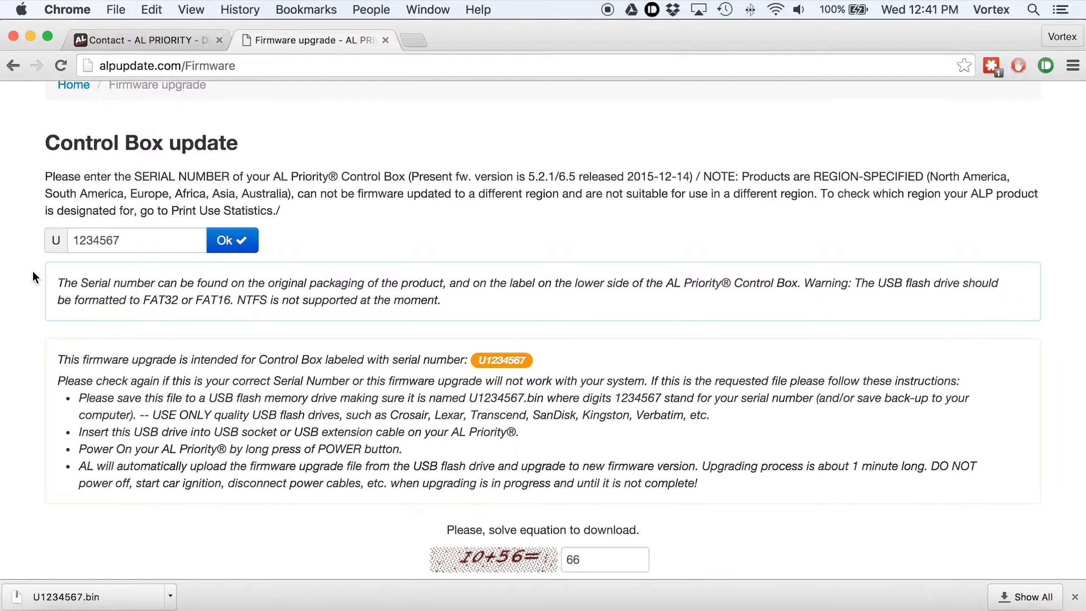
mouse_move(33, 309)
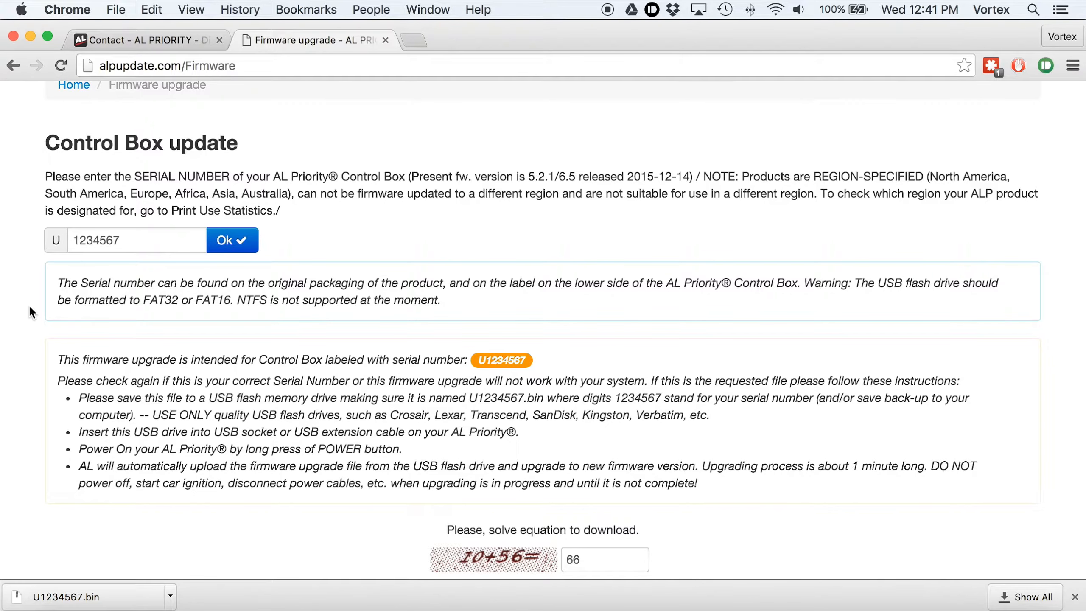
mouse_move(355, 447)
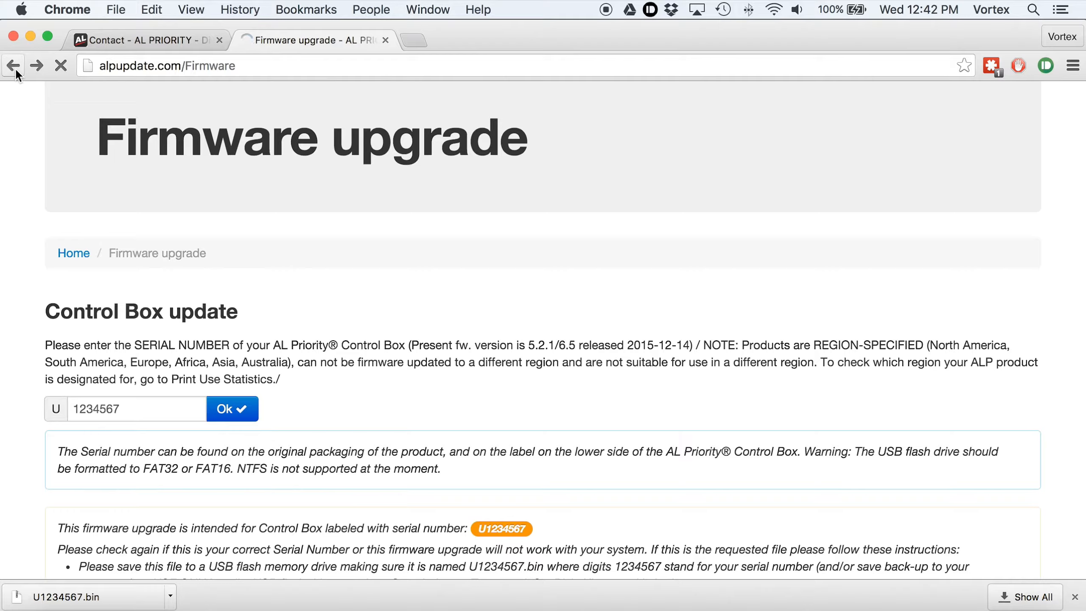
Step: Download the BASIC and HiFi control set files UCSET.bin and UCSTHIFI.BIN
scroll(down, 3)
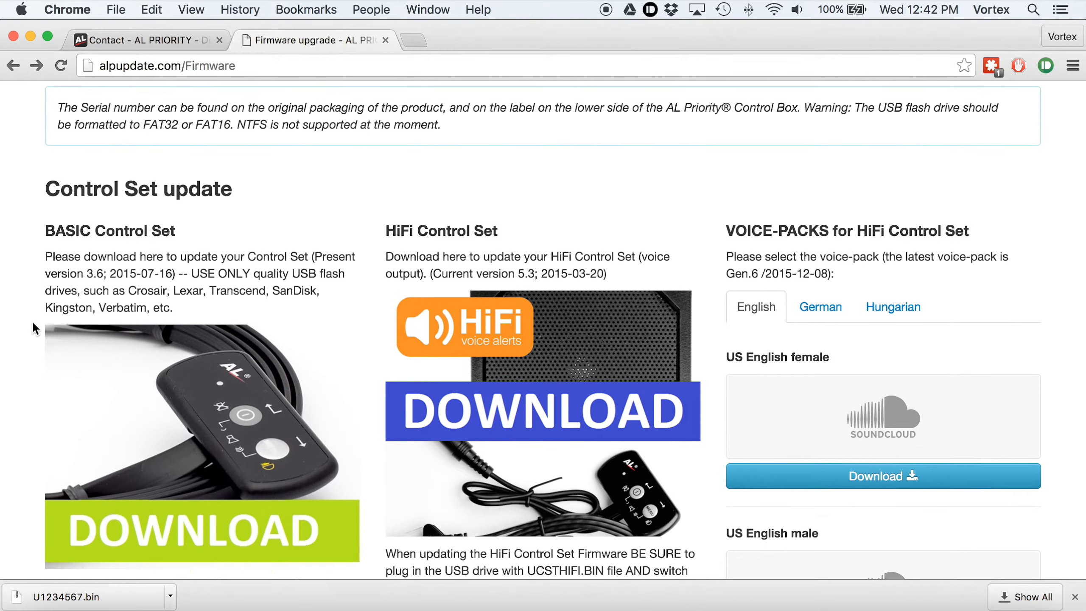
scroll(down, 3)
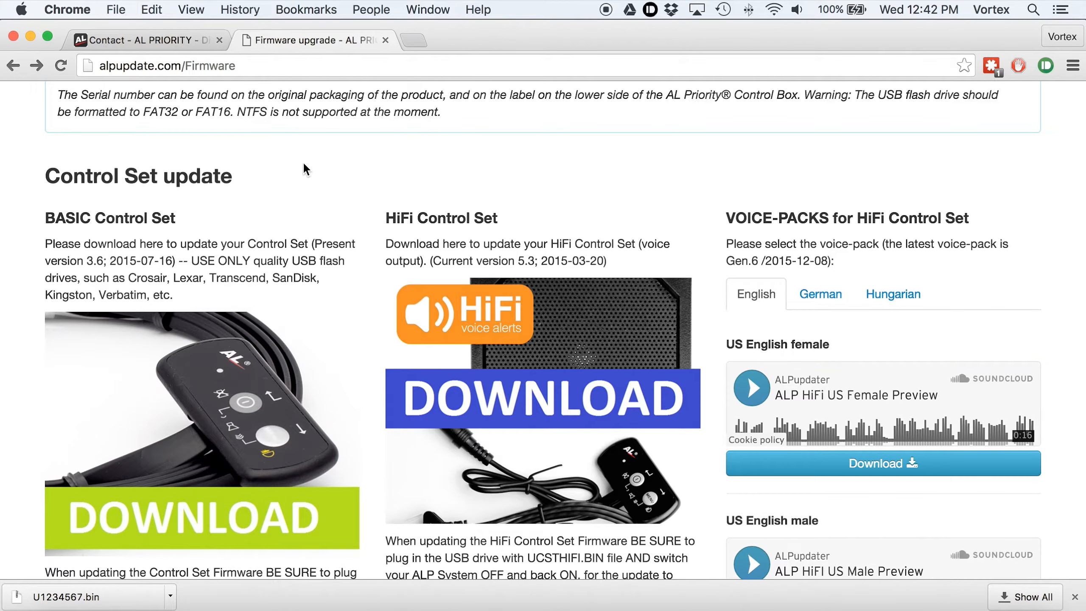
mouse_move(294, 257)
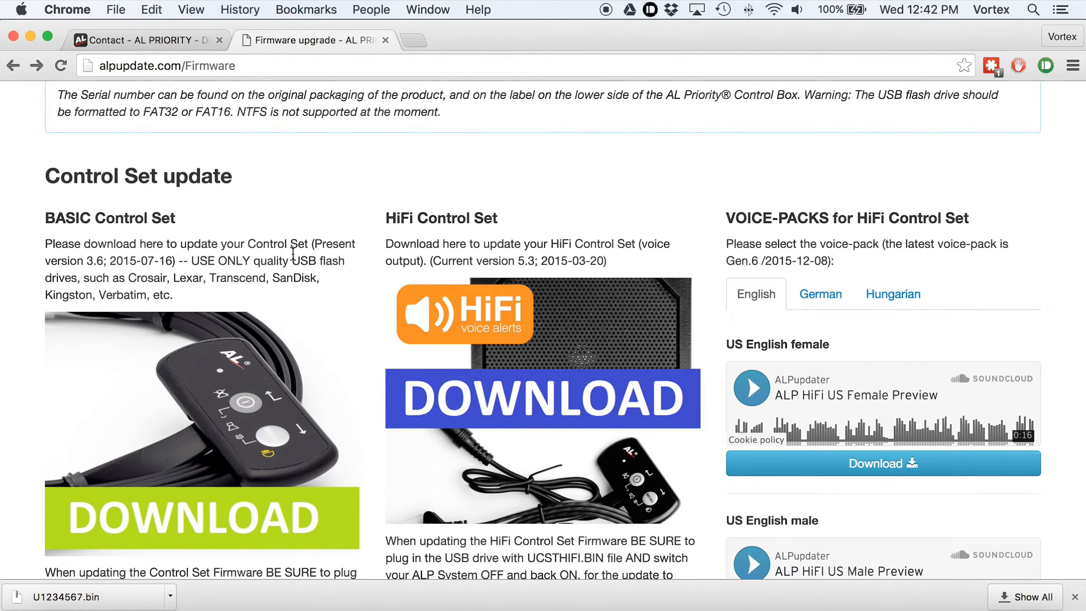
scroll(down, 3)
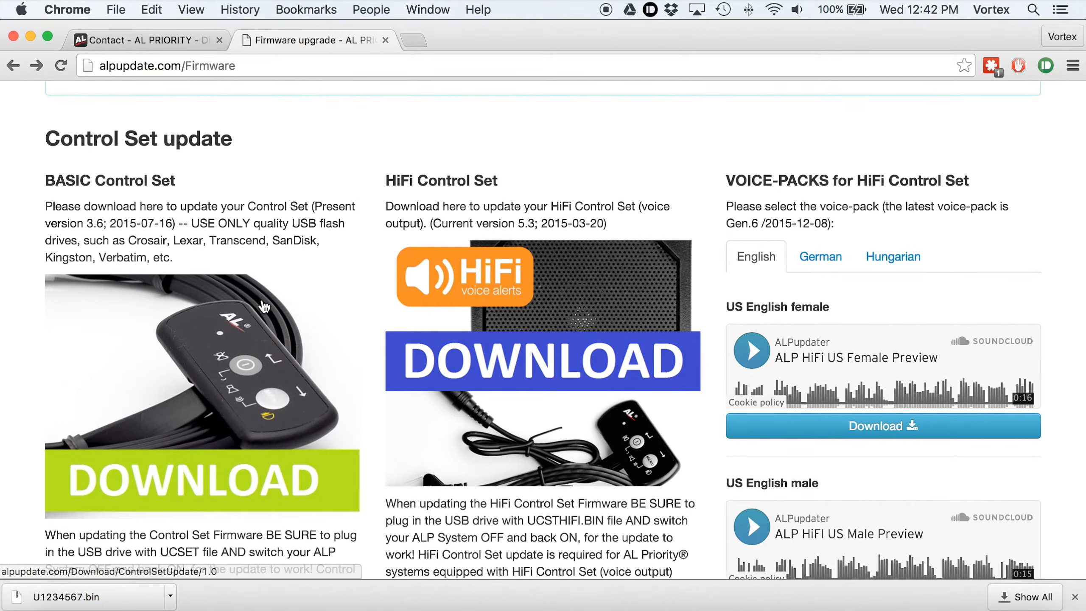
mouse_move(364, 304)
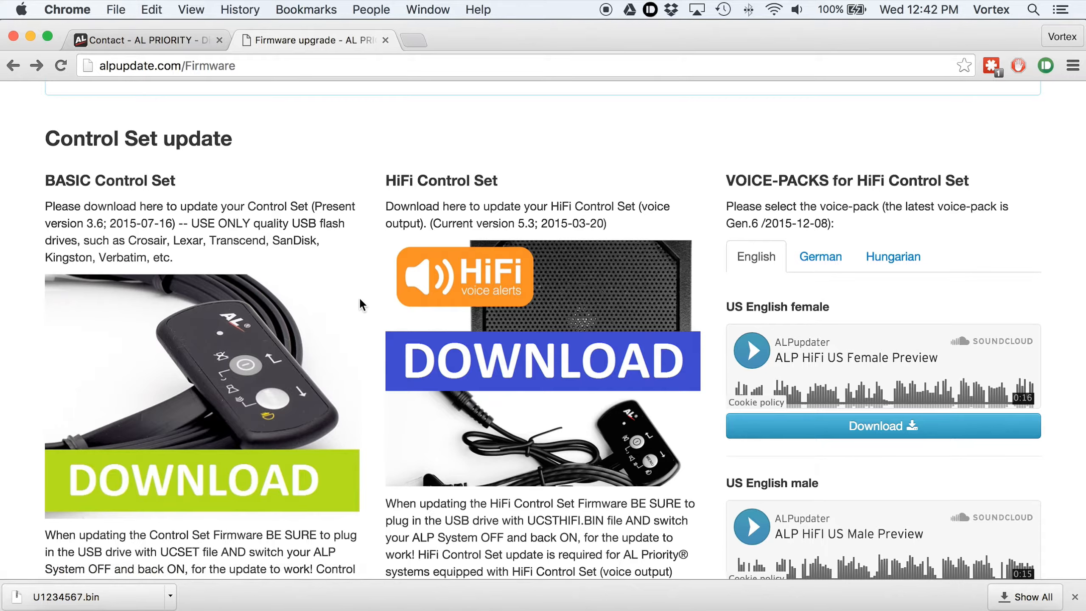
mouse_move(311, 310)
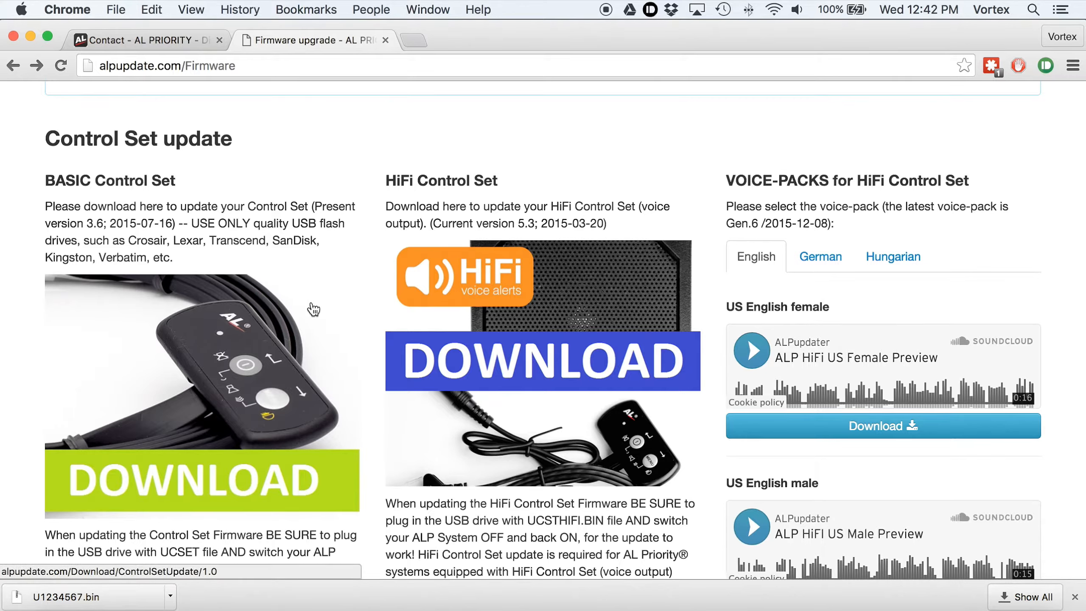
mouse_move(272, 320)
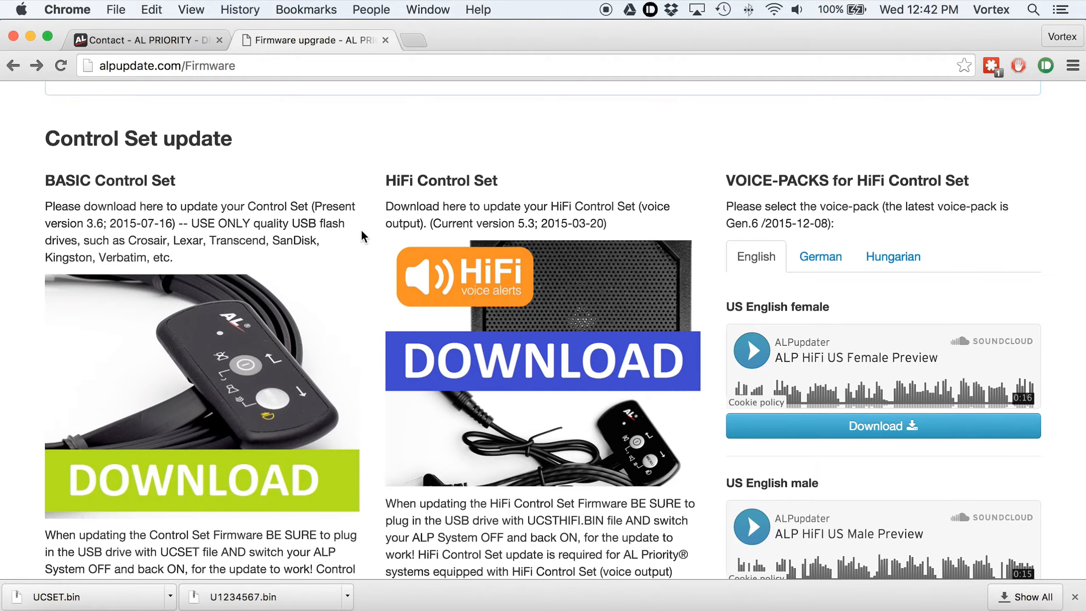
mouse_move(370, 218)
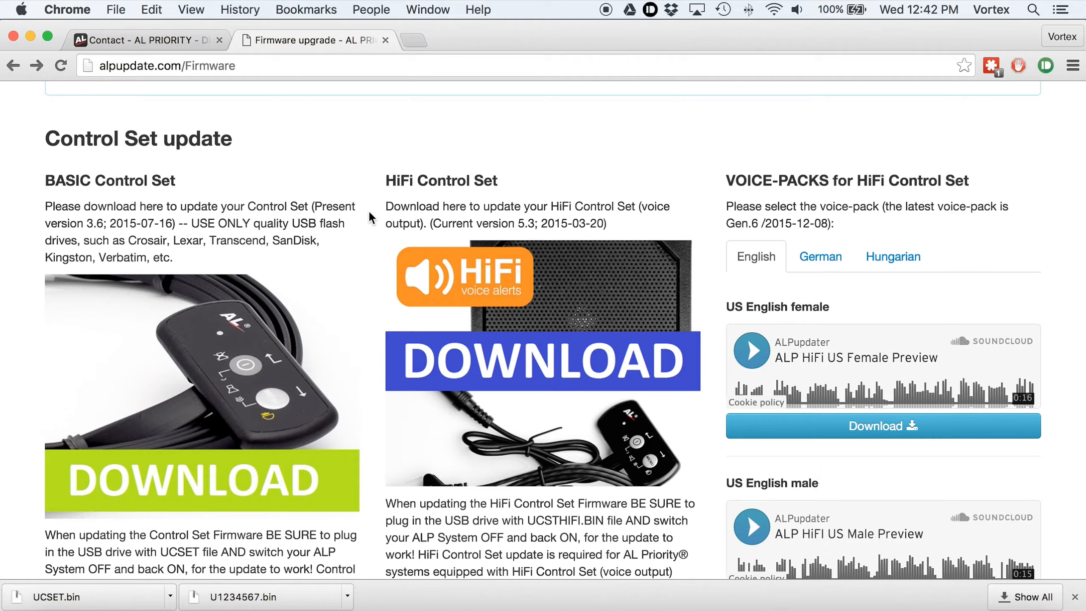
click(542, 361)
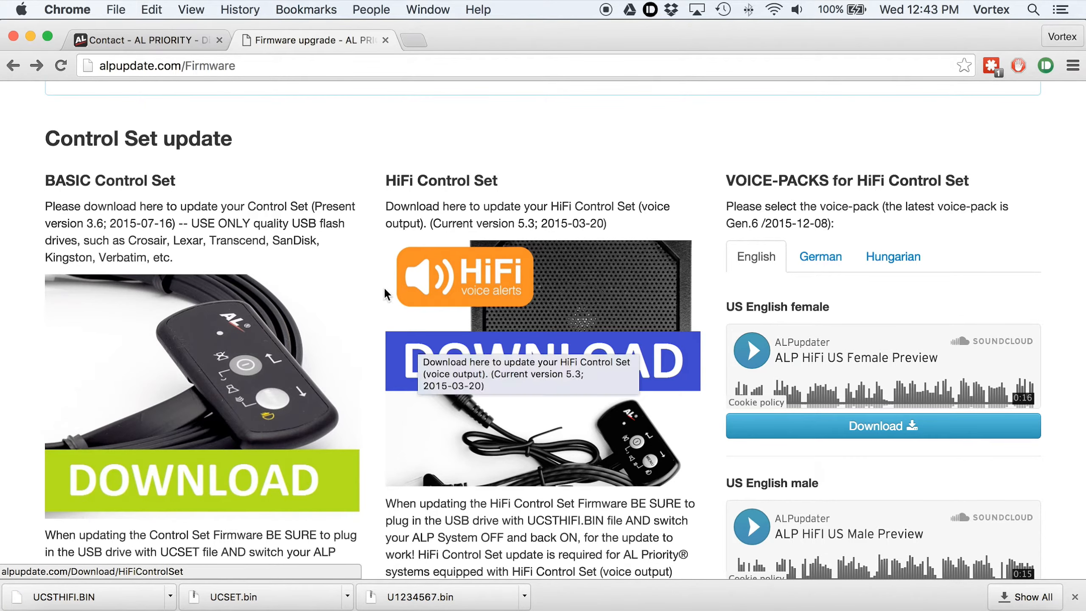
scroll(down, 3)
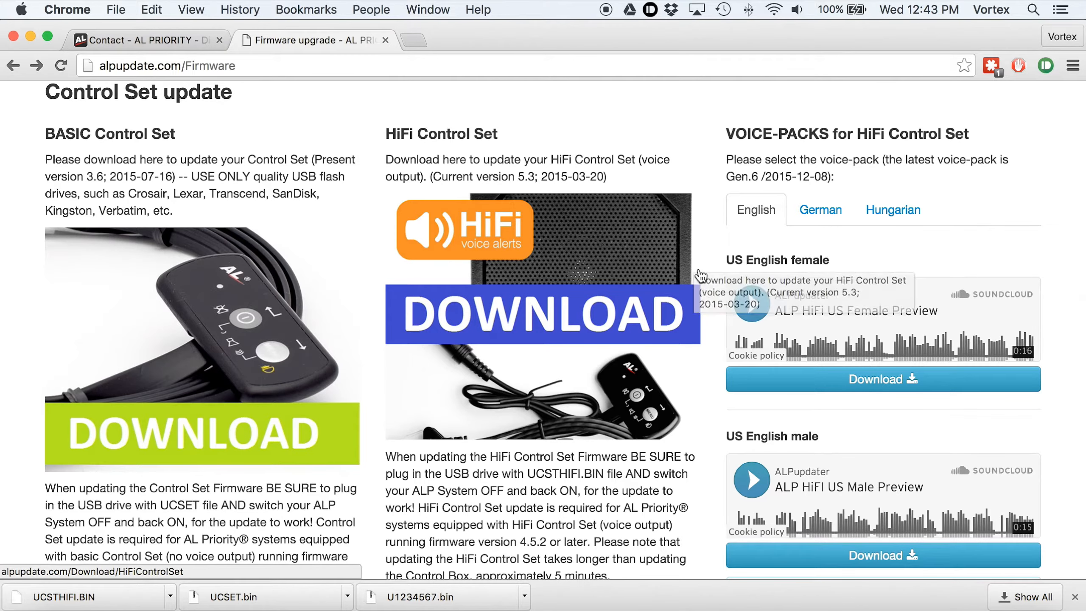
scroll(down, 3)
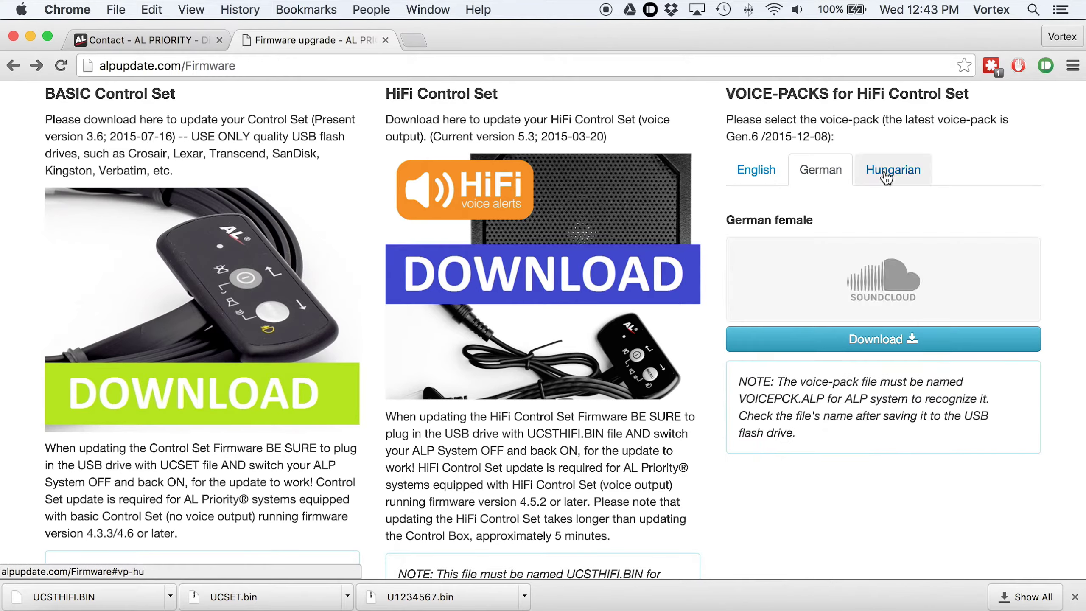
click(892, 169)
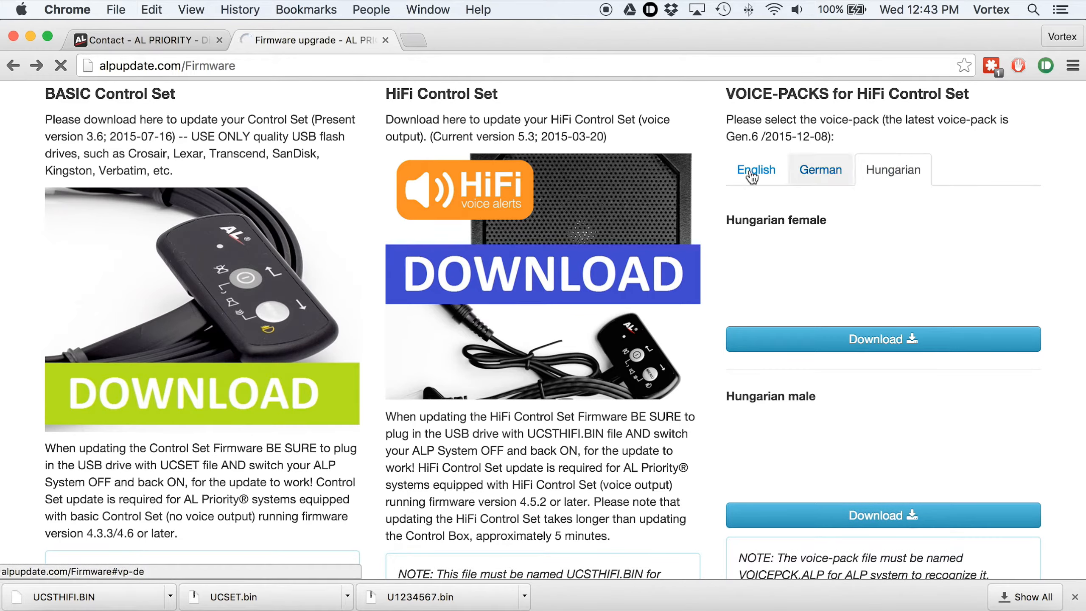
click(756, 170)
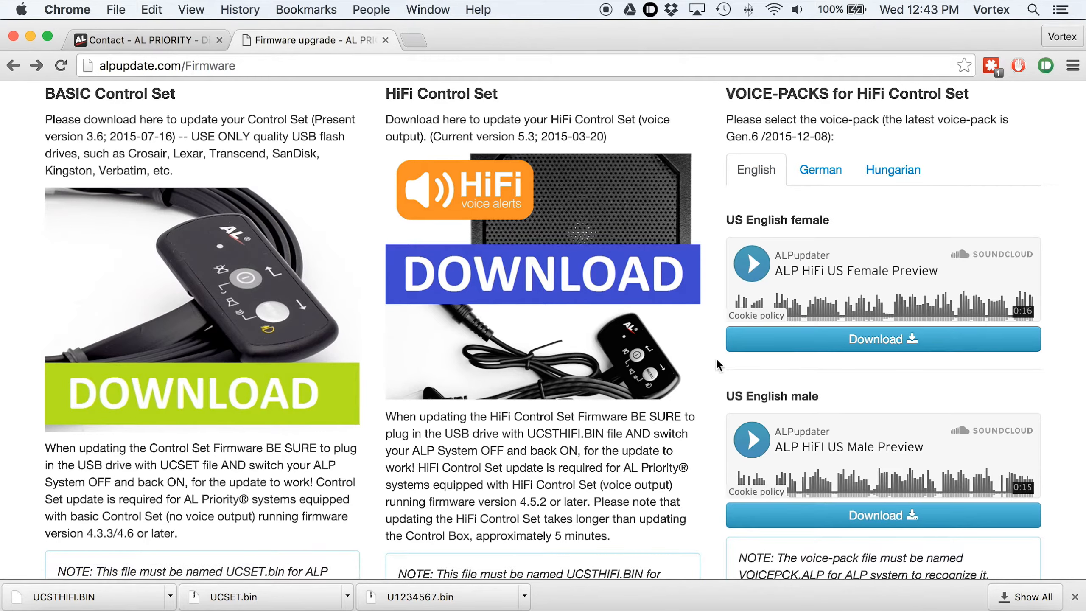
mouse_move(766, 268)
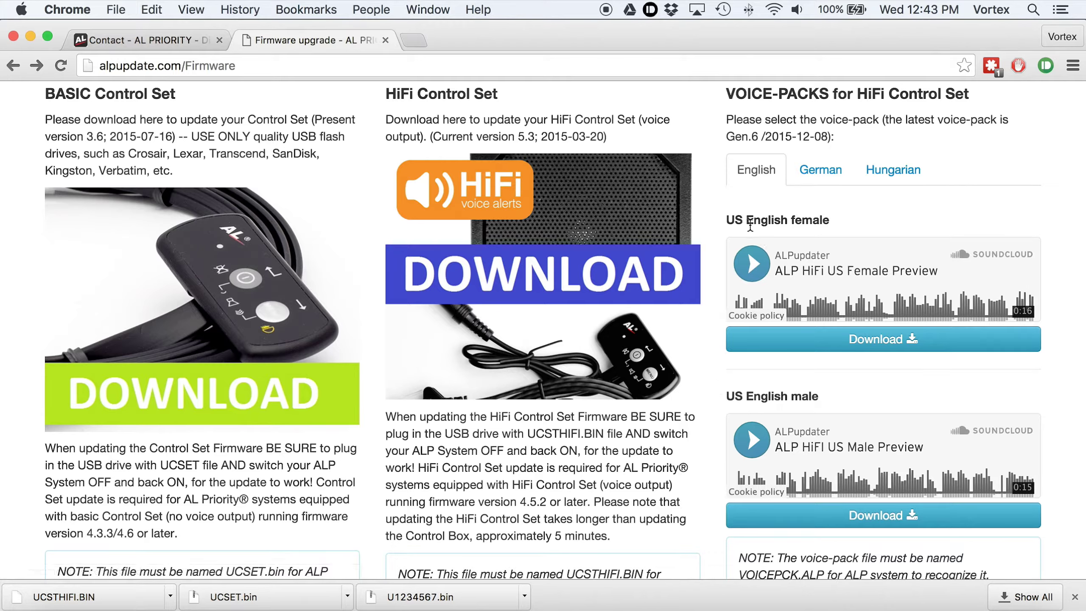
mouse_move(766, 262)
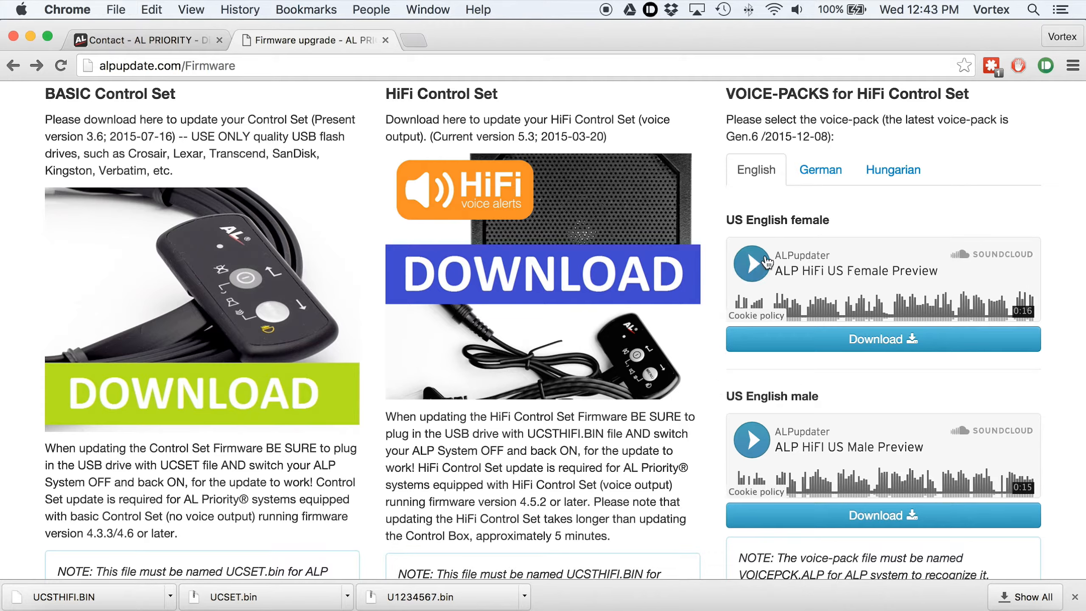
mouse_move(717, 297)
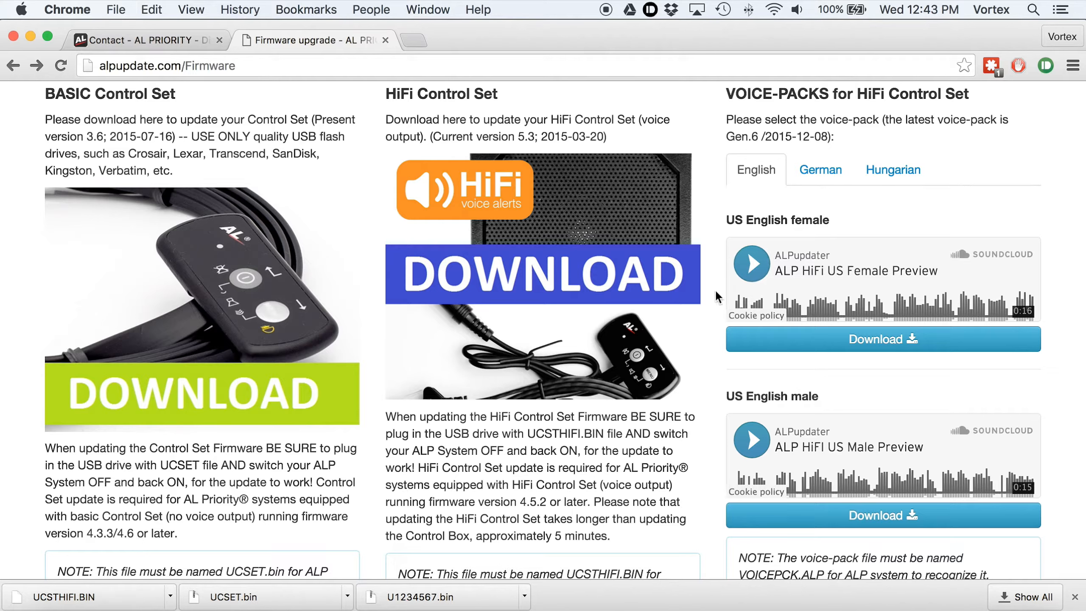
mouse_move(960, 277)
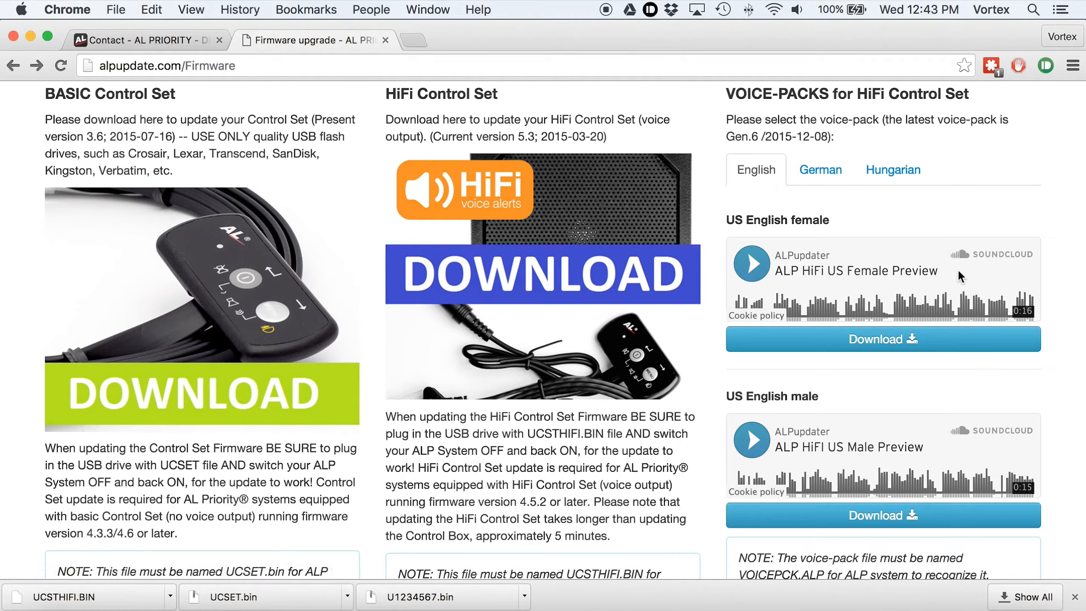
mouse_move(716, 313)
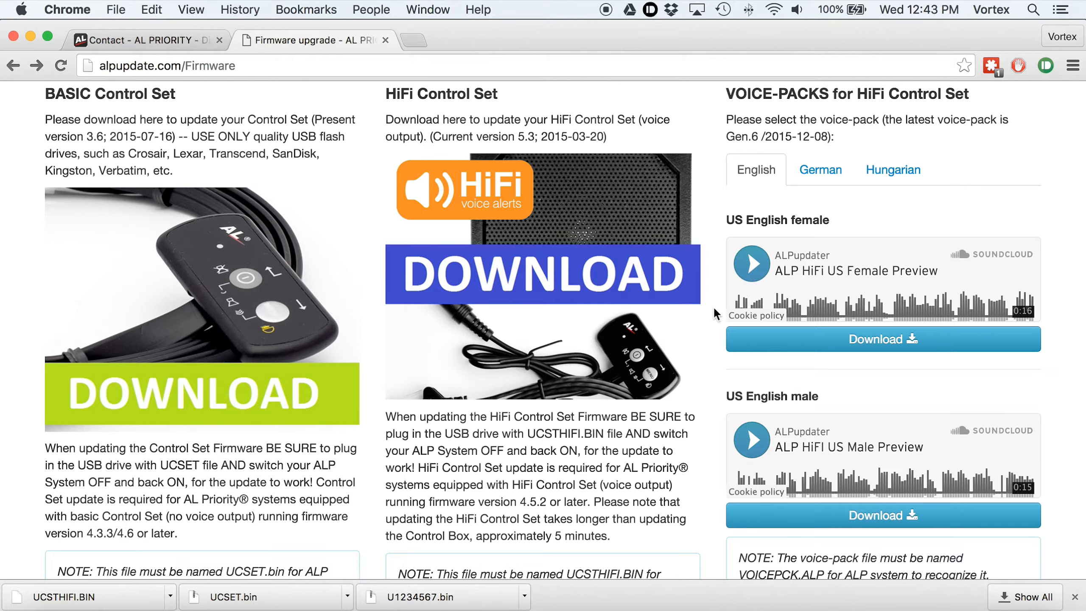
Step: Download the US English female voice-pack as VOICEPCK.ALP
click(883, 340)
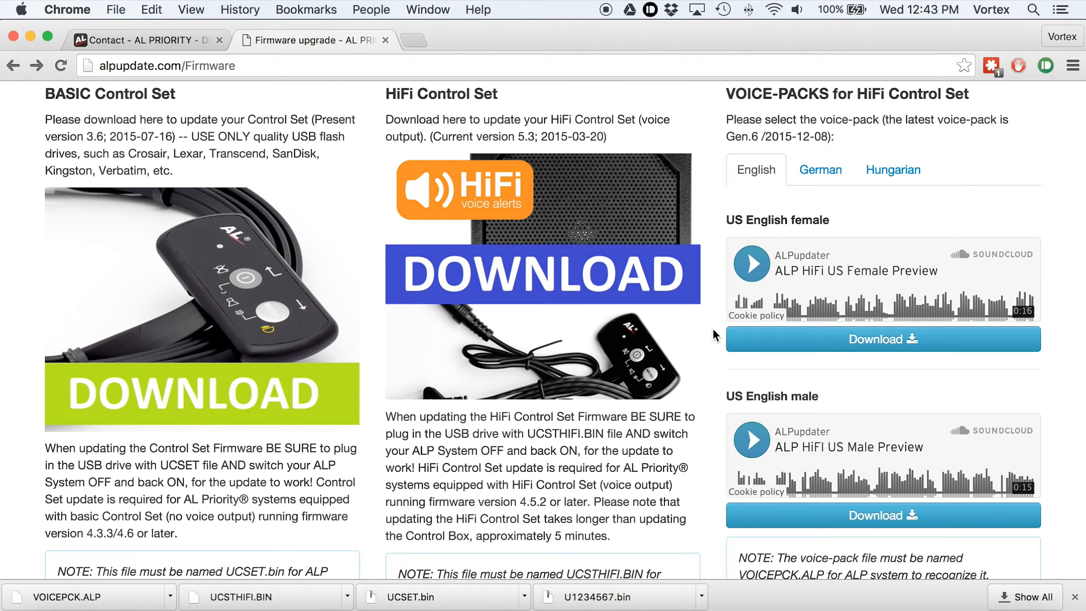
mouse_move(119, 280)
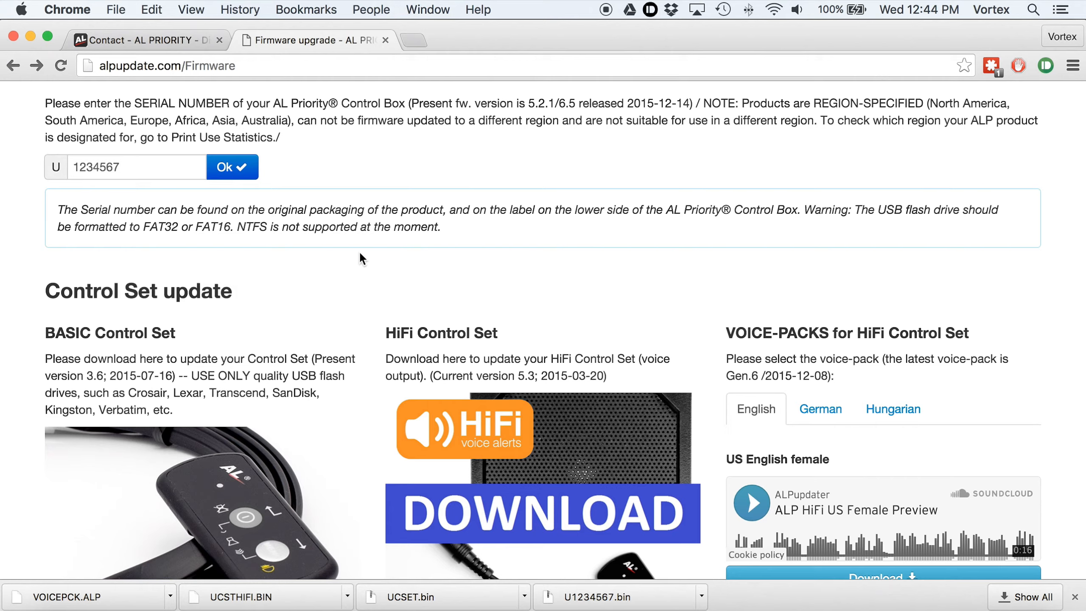
mouse_move(610, 360)
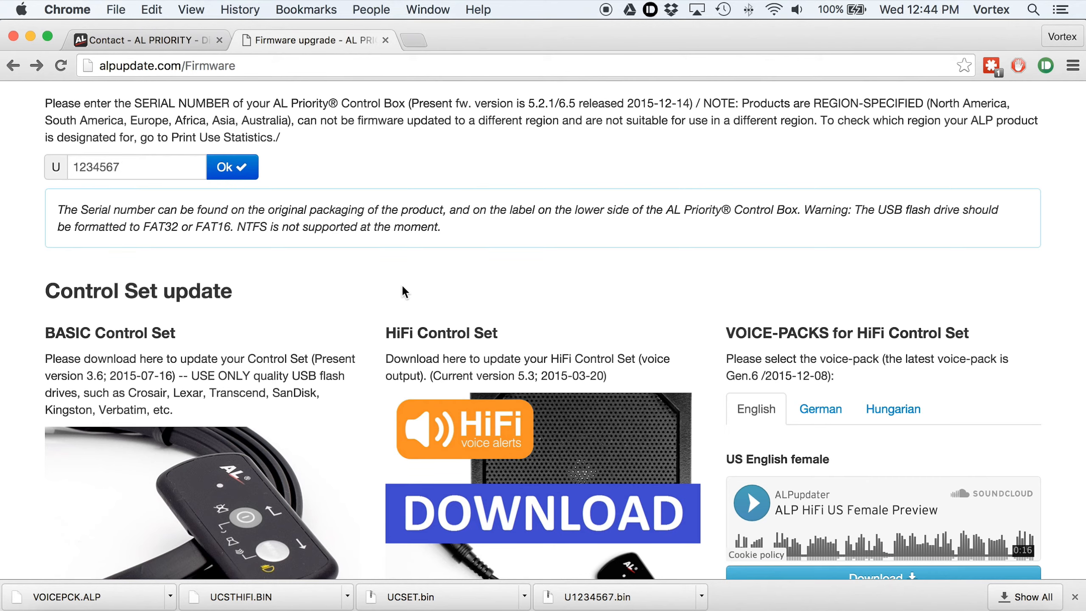
mouse_move(383, 201)
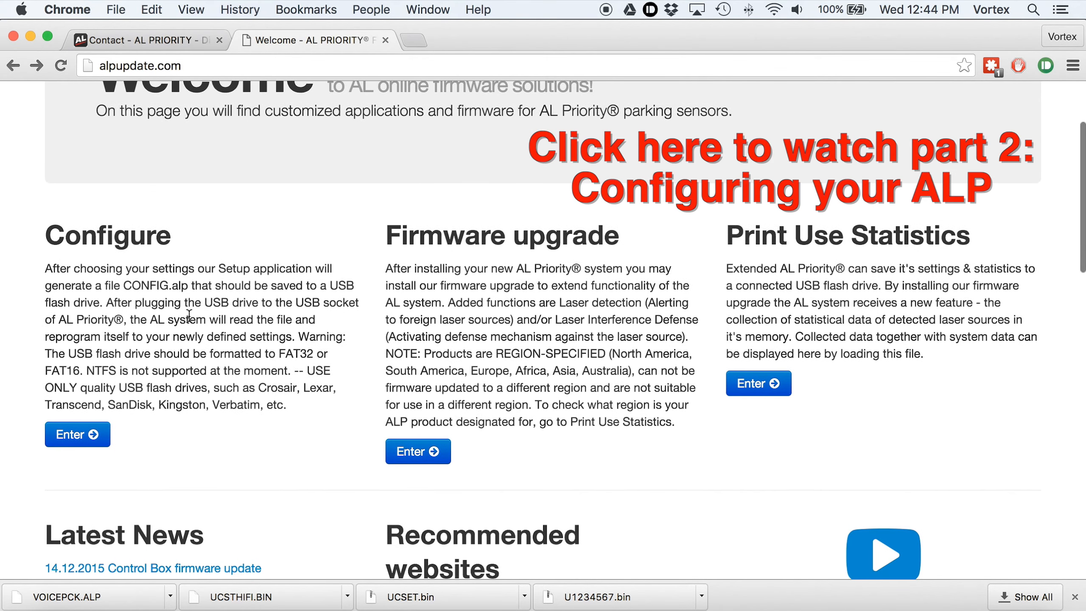
mouse_move(84, 441)
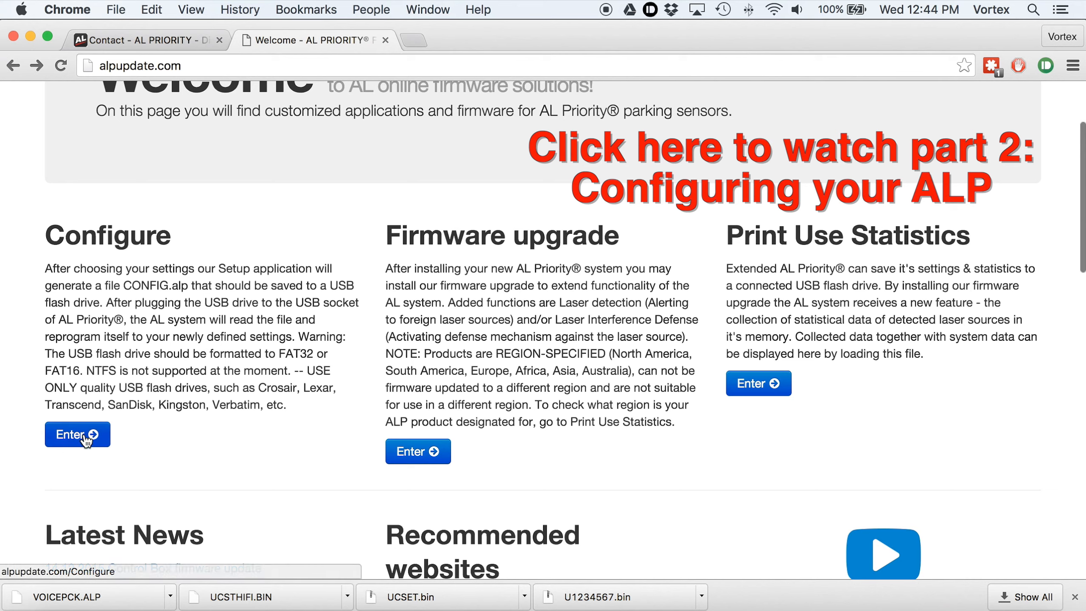
Step: Enter the Configure page showing region selection and default config downloads
click(77, 434)
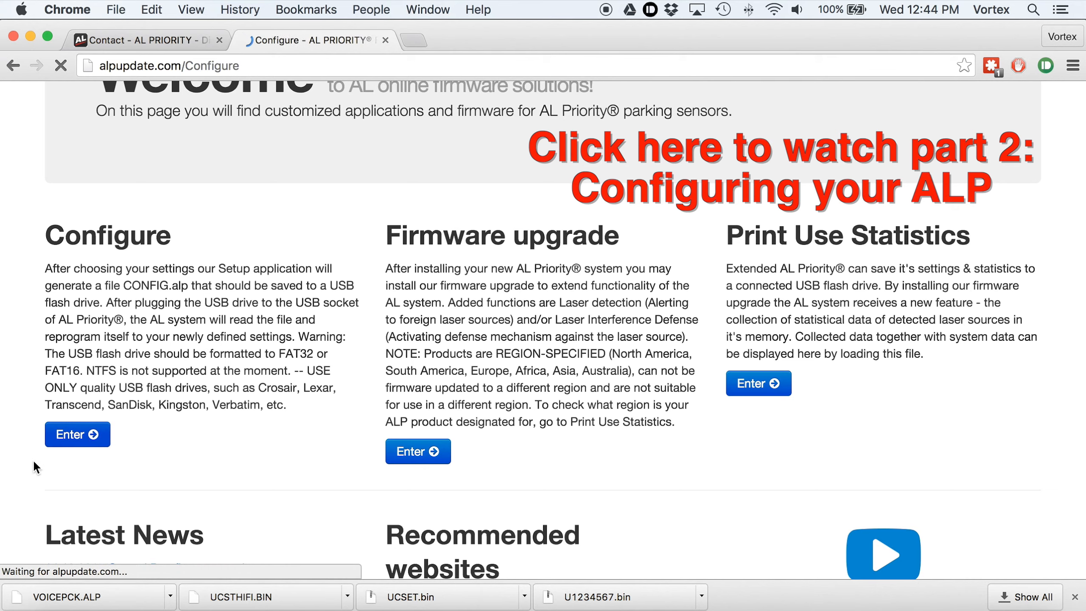
click(77, 434)
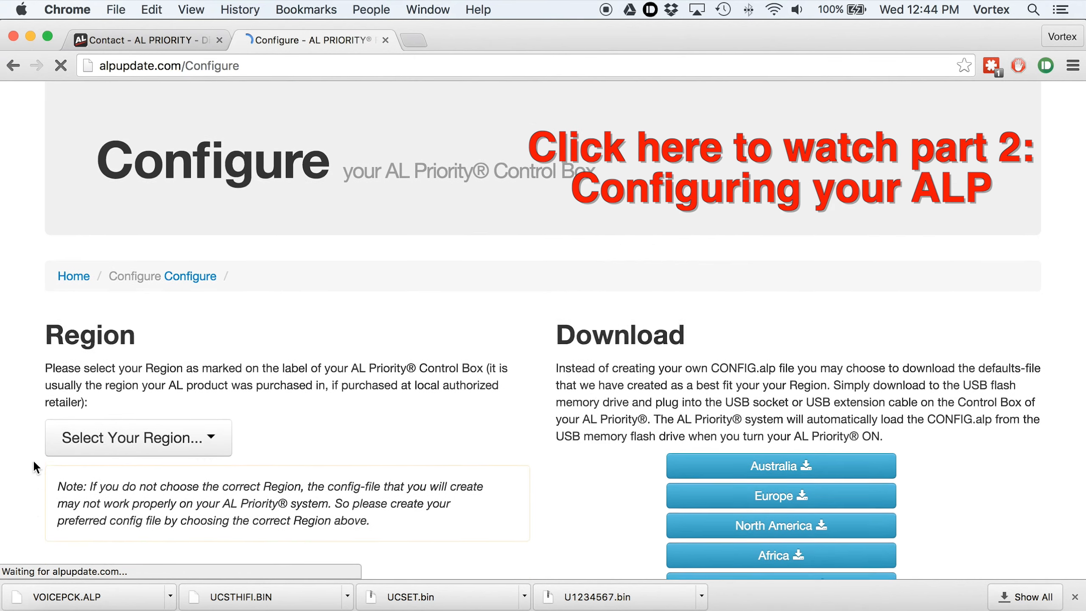